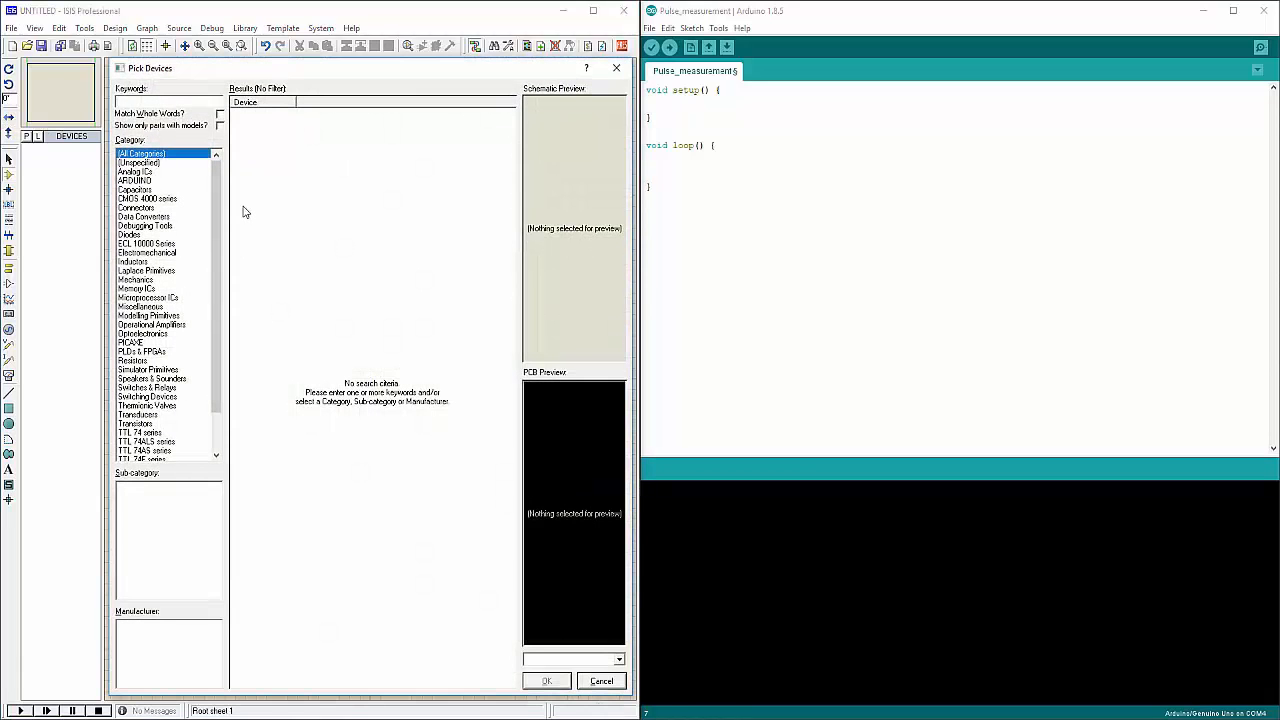
- Pick SIMULINO UNO, LM016L LCD, POT-HG potentiometer and RES resistor from the device library
{"action": "type", "text": "arduino"}
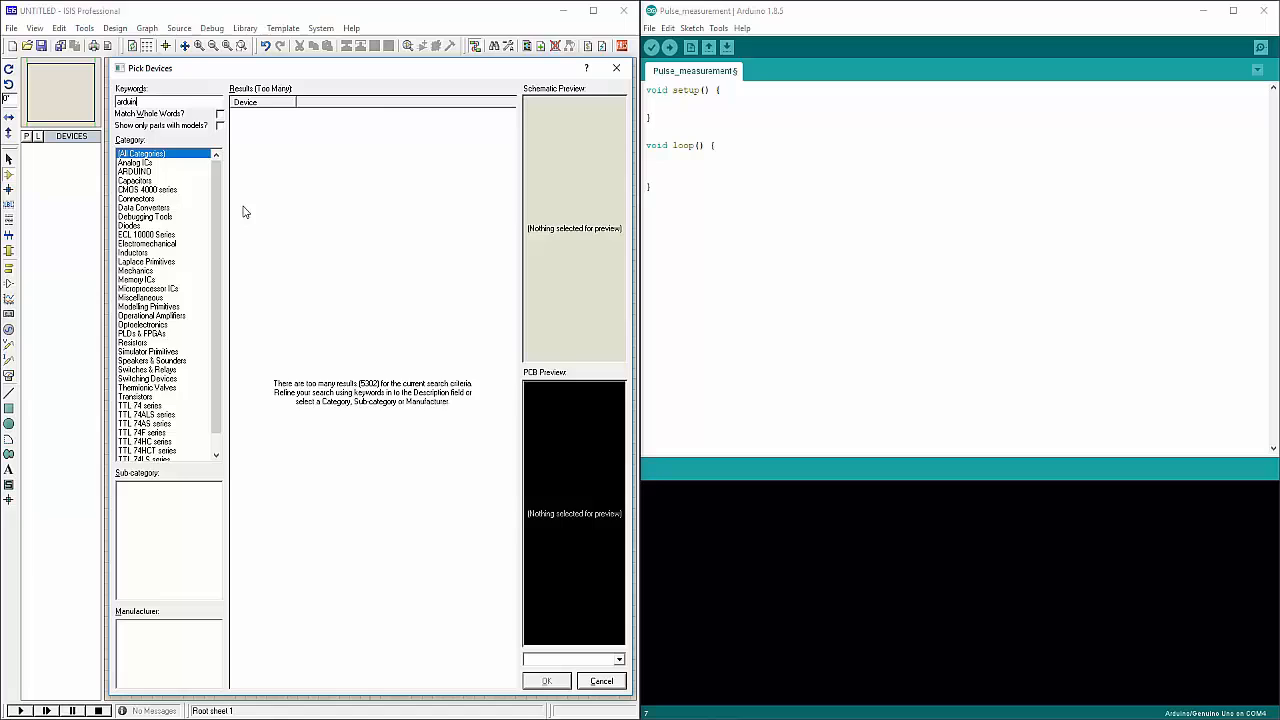
{"action": "left_click", "coordinate": [135, 171]}
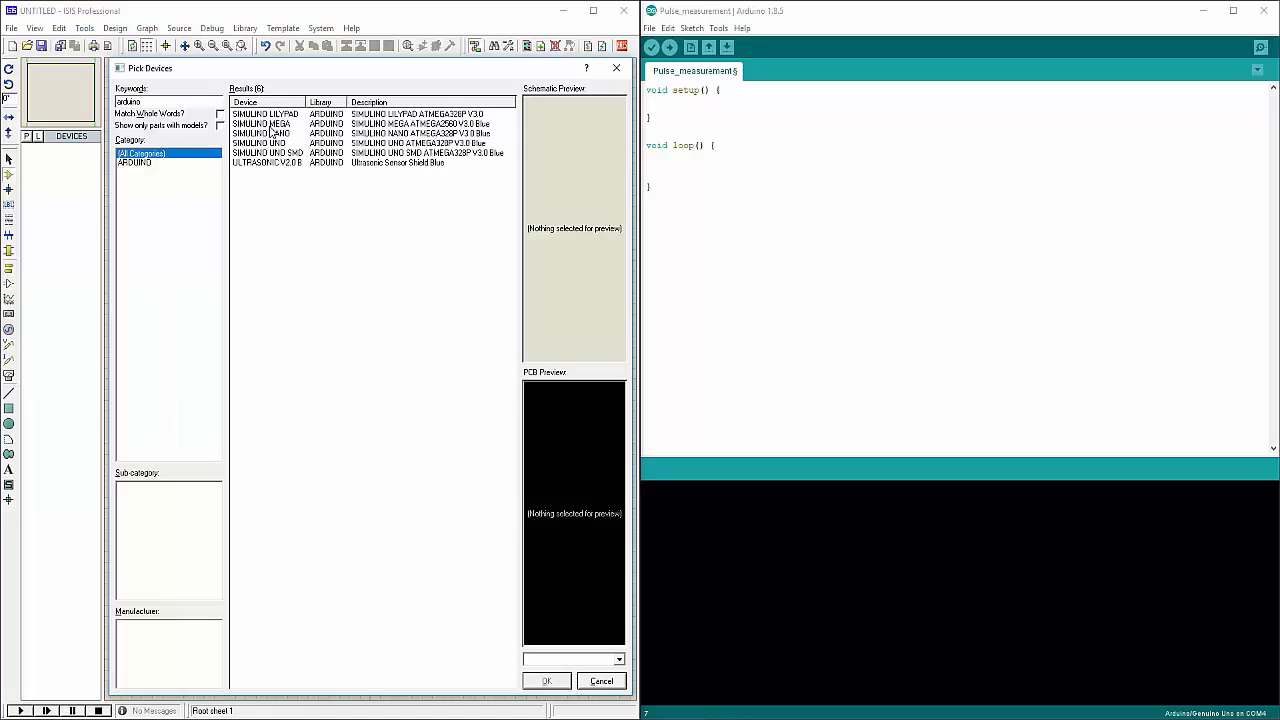
{"action": "left_click", "coordinate": [260, 142]}
{"action": "type", "text": "lcd"}
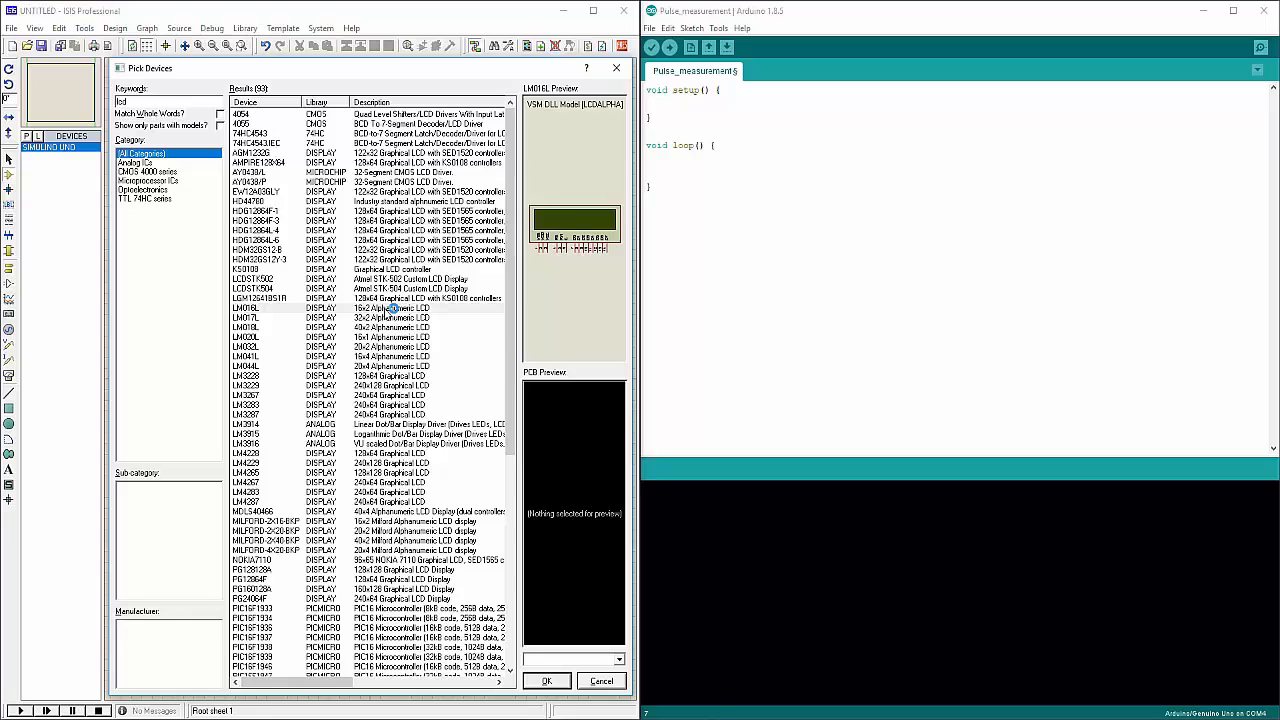
{"action": "left_click", "coordinate": [245, 308]}
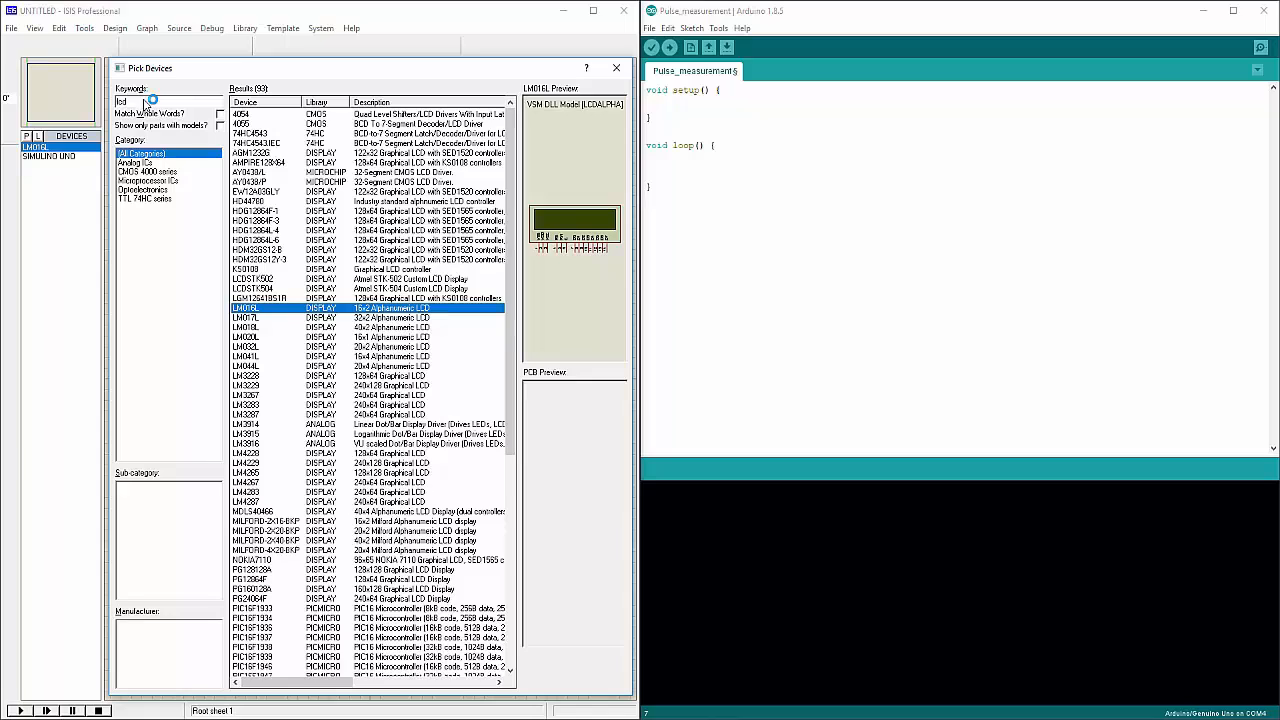
{"action": "left_click", "coordinate": [245, 308]}
{"action": "type", "text": "res"}
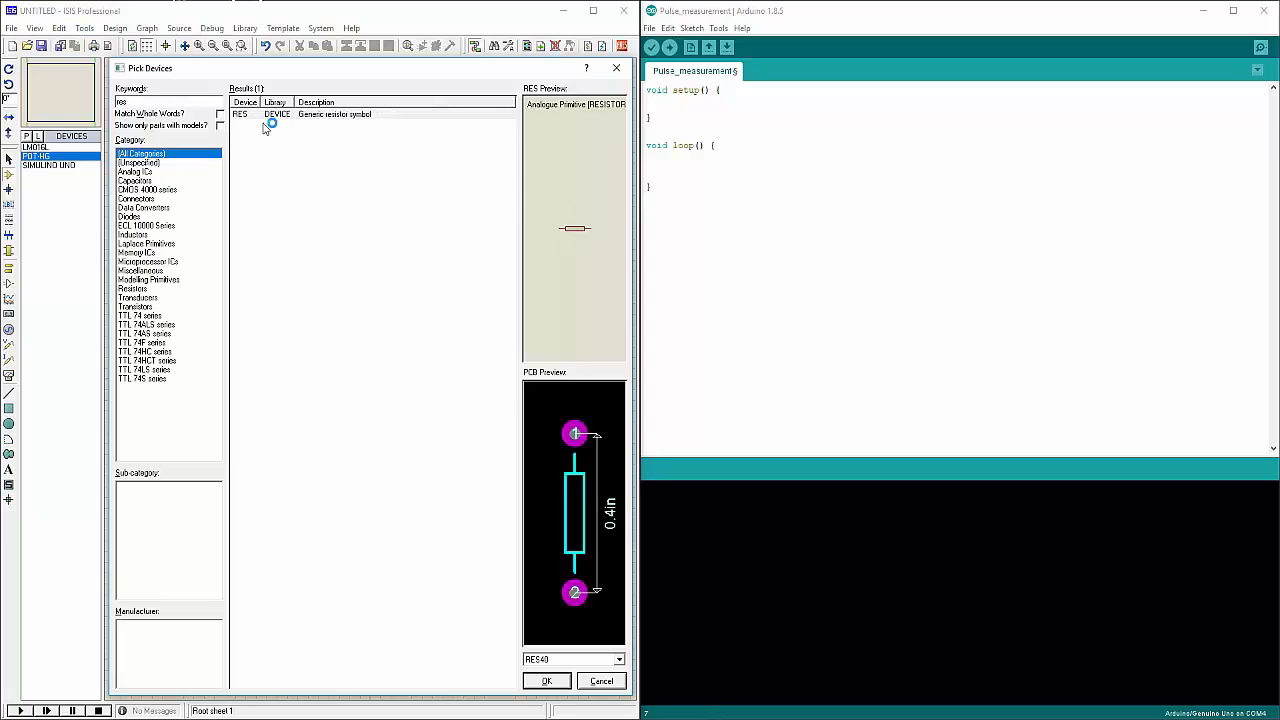
{"action": "left_click", "coordinate": [546, 681]}
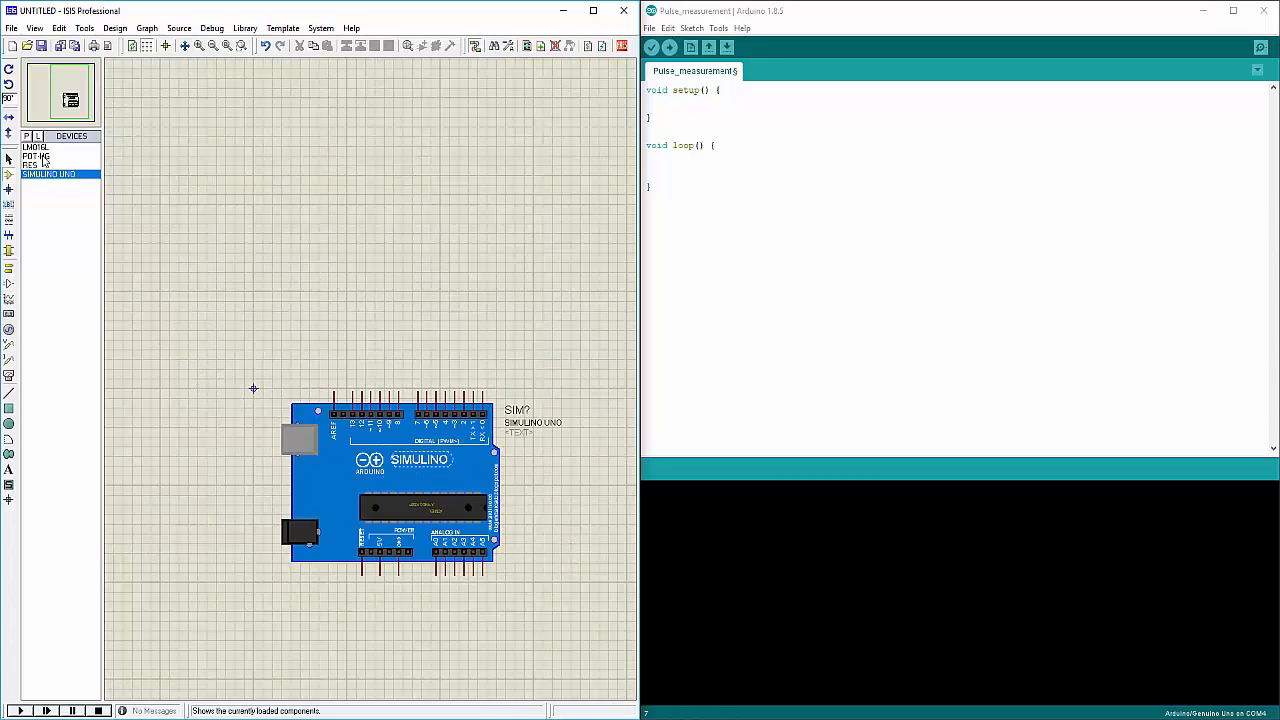
- Place the LM016L LCD and POT-HG potentiometer, and add power and ground terminals
{"action": "left_click", "coordinate": [36, 147]}
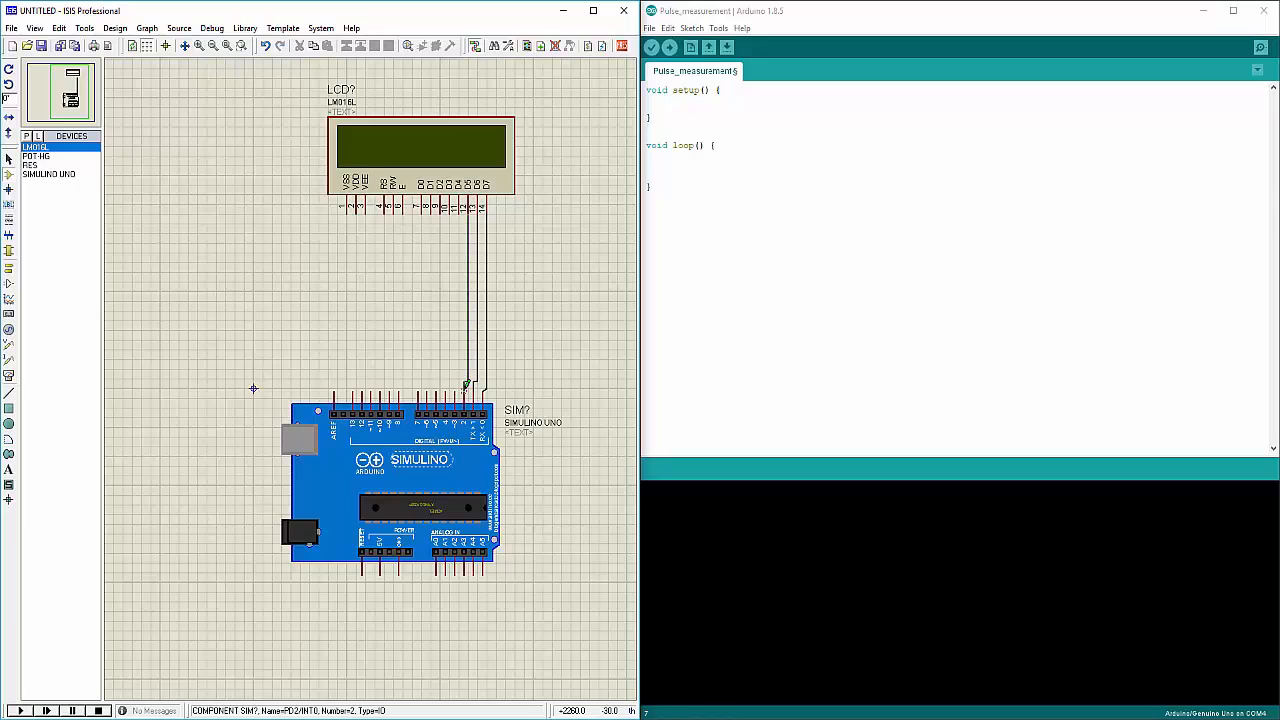
{"action": "mouse_move", "coordinate": [455, 388]}
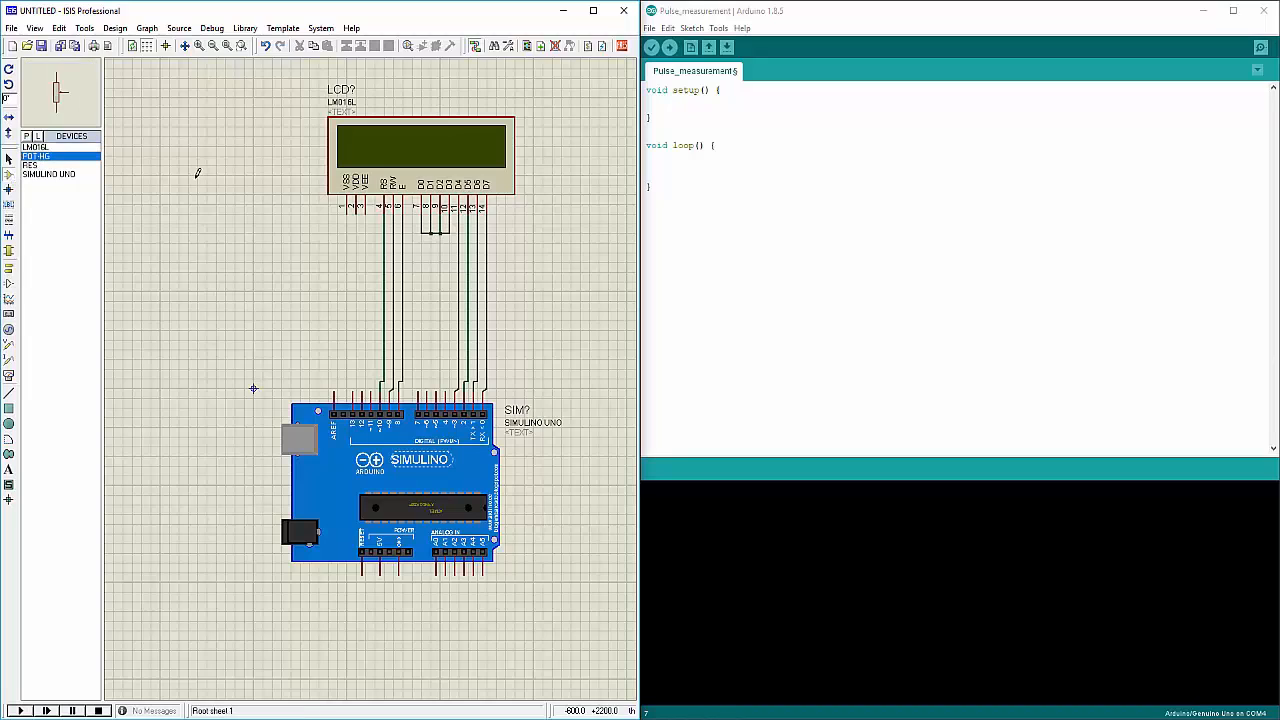
{"action": "left_click", "coordinate": [245, 240]}
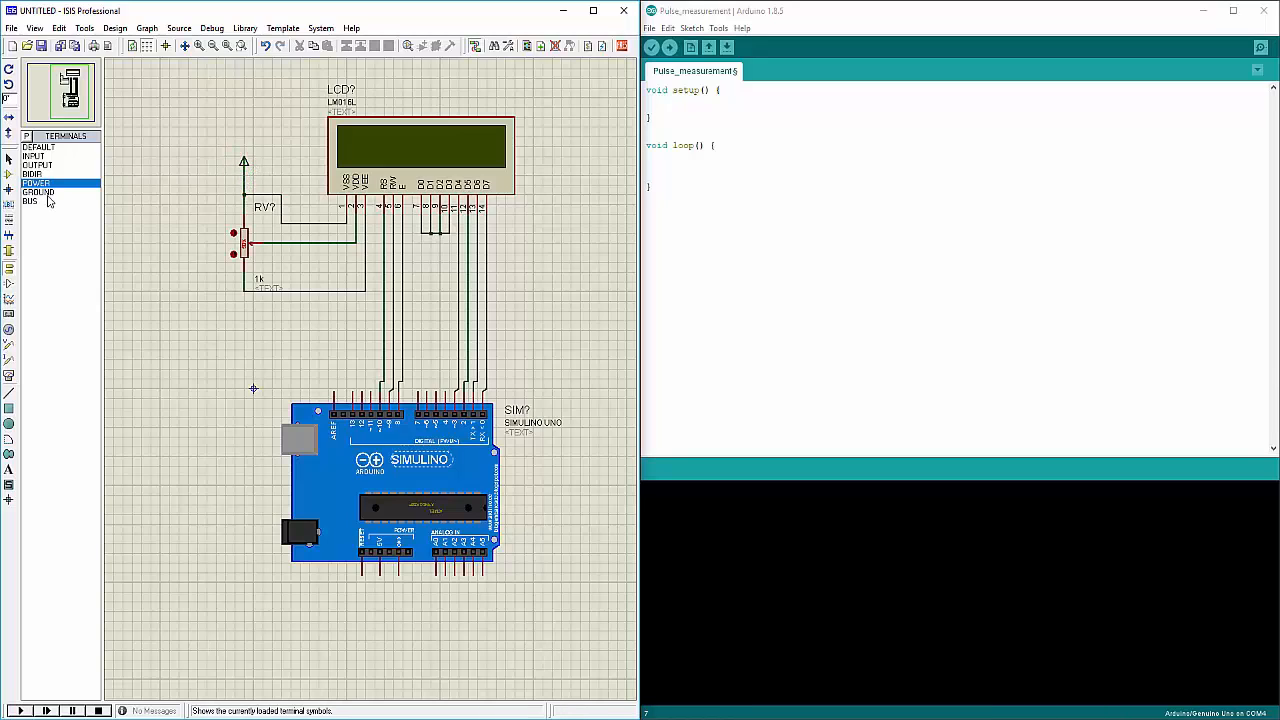
{"action": "left_click", "coordinate": [38, 192]}
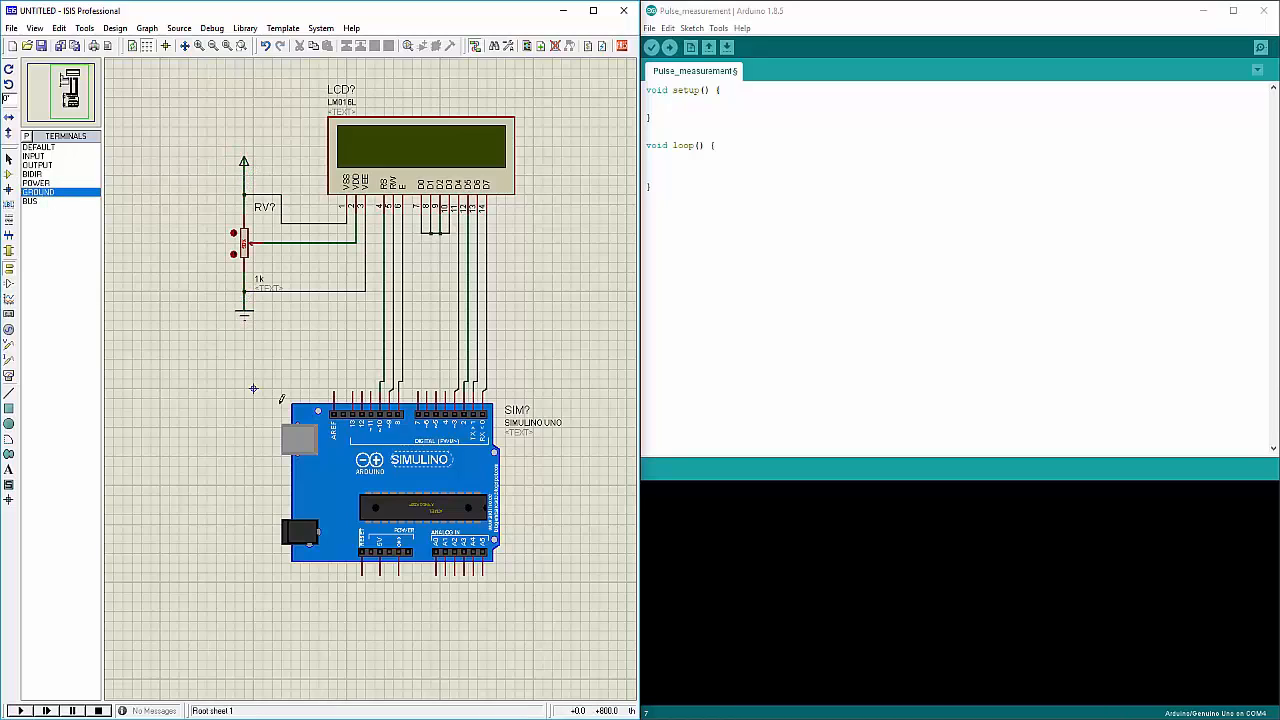
{"action": "left_click", "coordinate": [9, 330]}
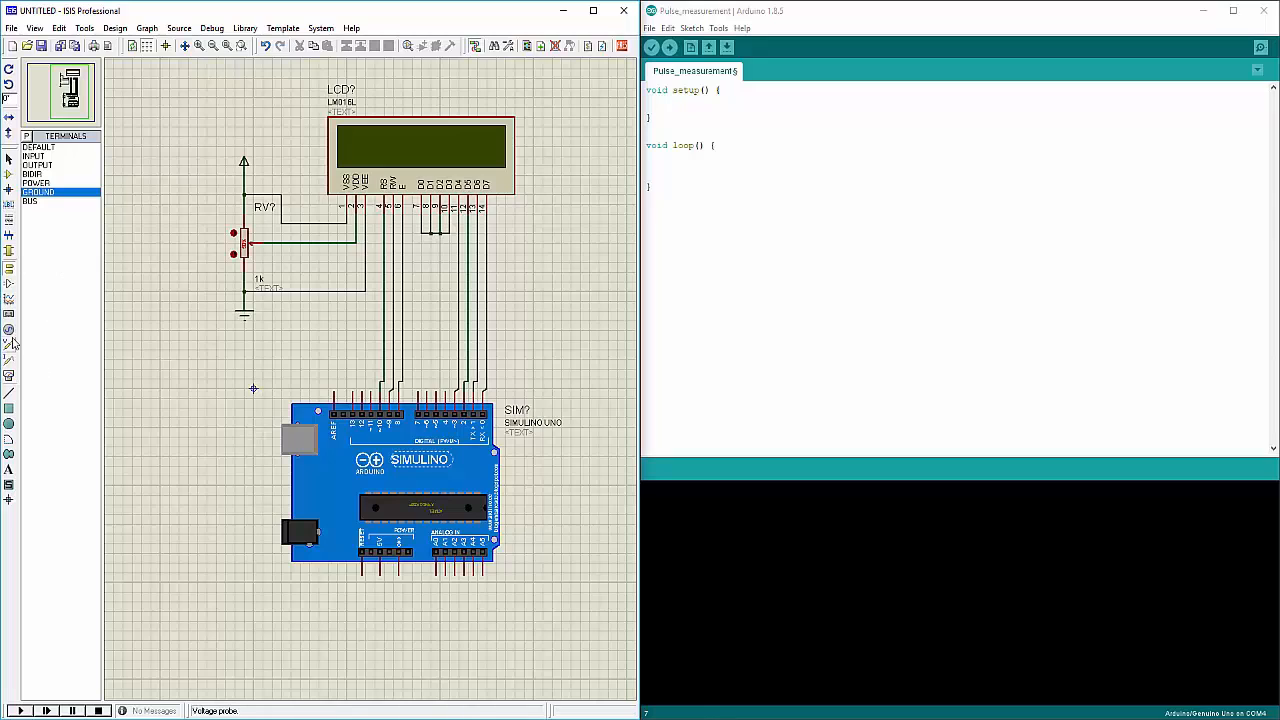
- Place a generator on pin 11 and make it a 5 V pulse source, 20 ms wide
{"action": "left_click", "coordinate": [9, 330]}
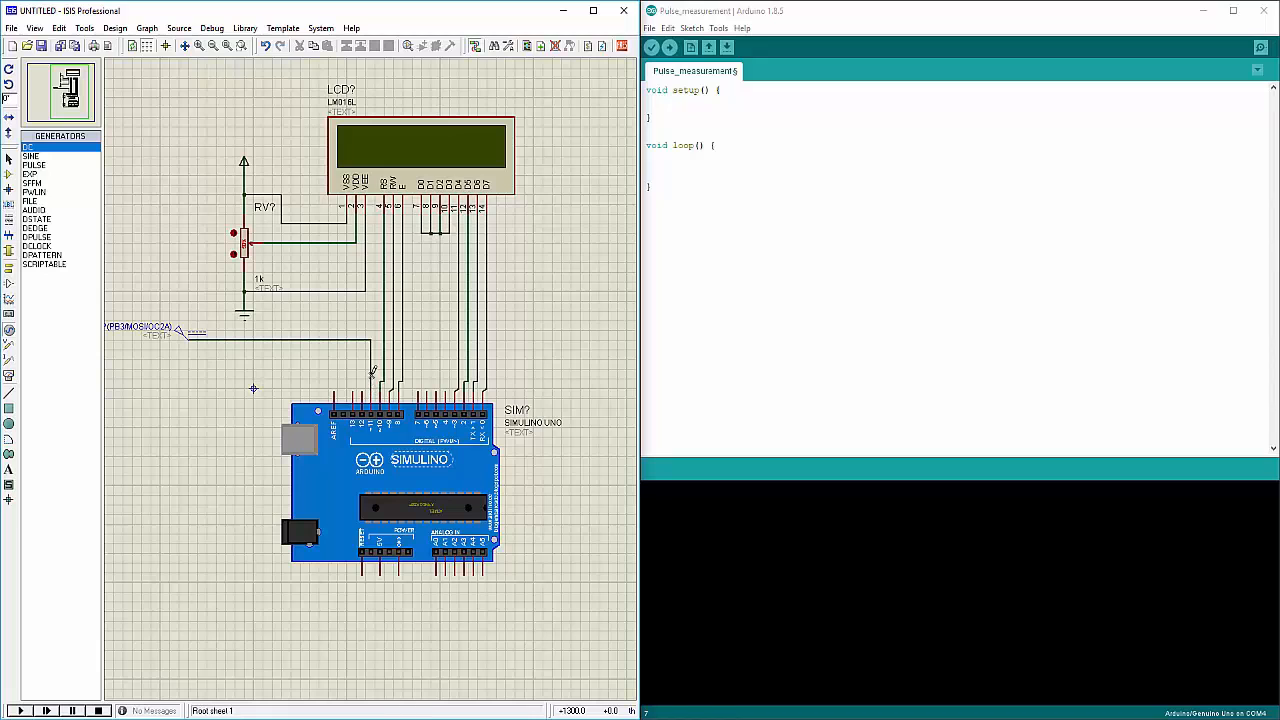
{"action": "double_click", "coordinate": [178, 330]}
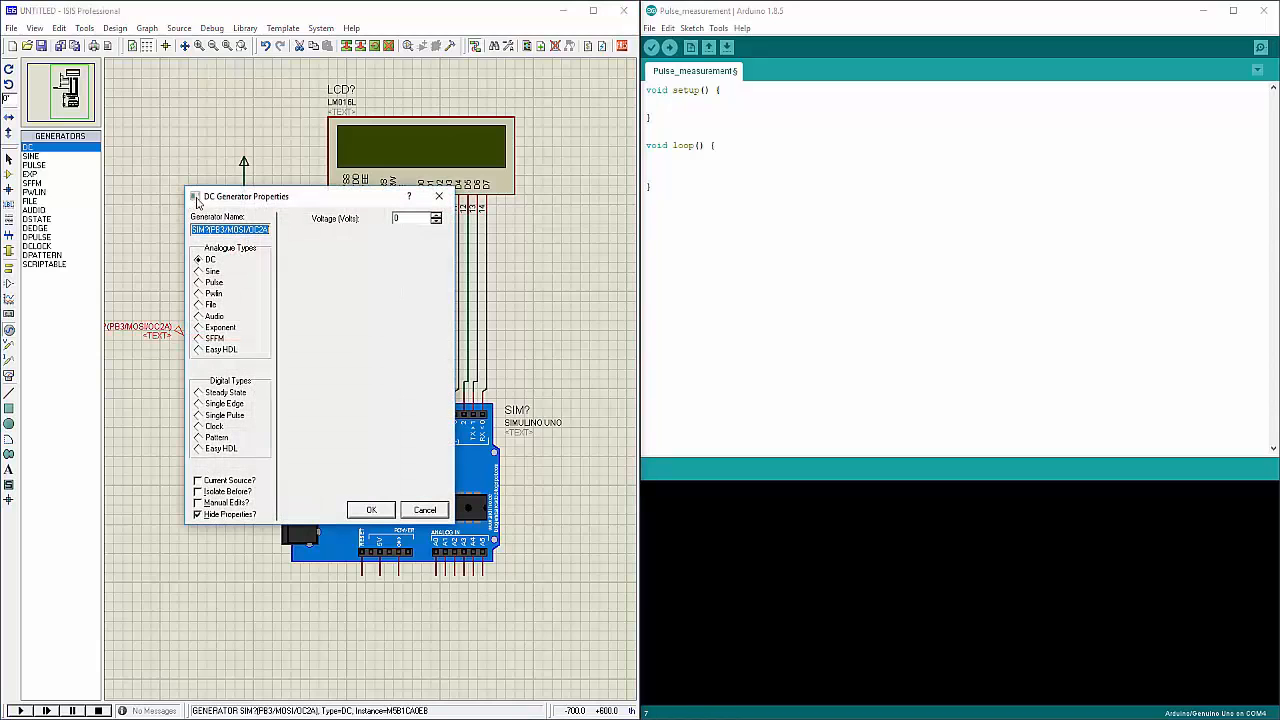
{"action": "left_click", "coordinate": [198, 281]}
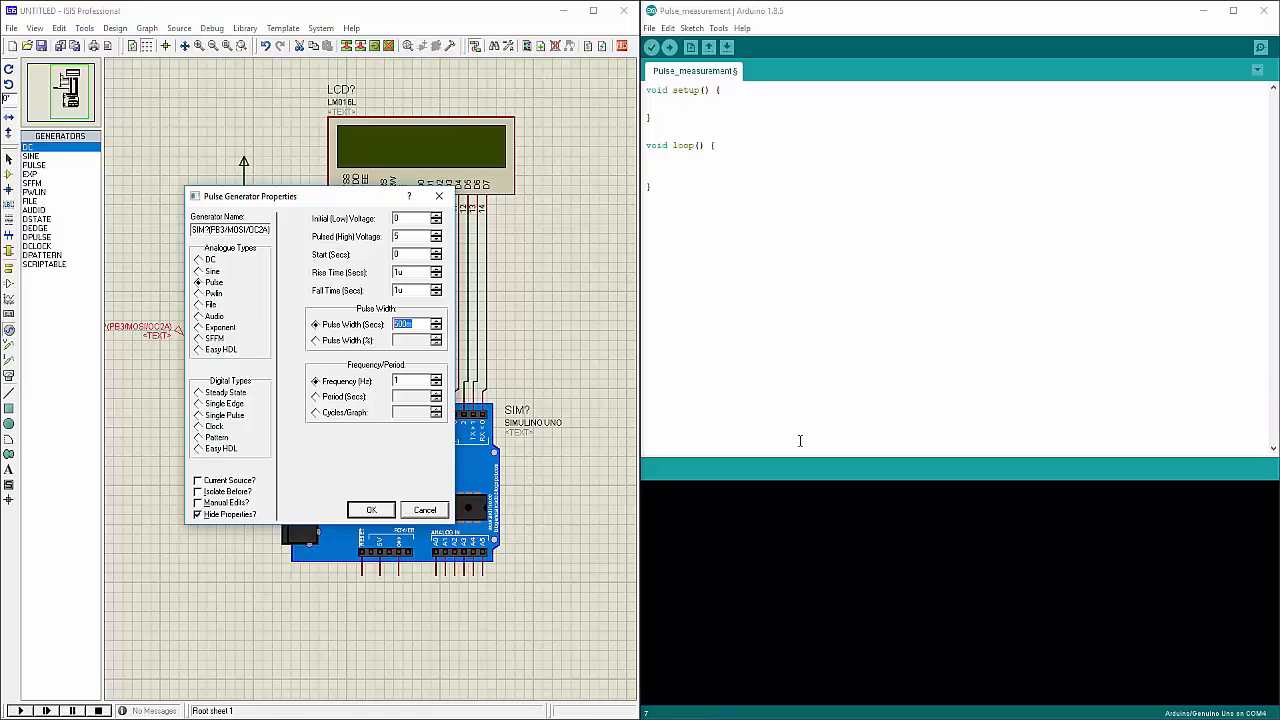
{"action": "type", "text": "20n"}
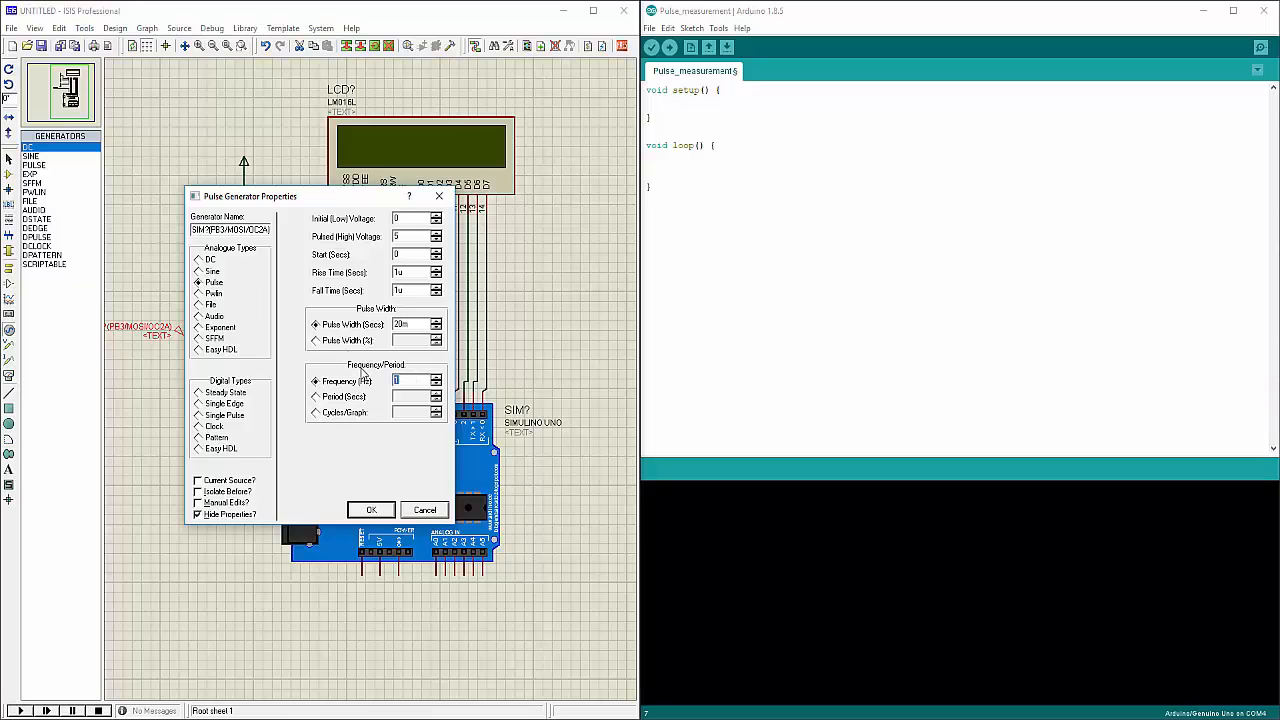
{"action": "left_click", "coordinate": [371, 509]}
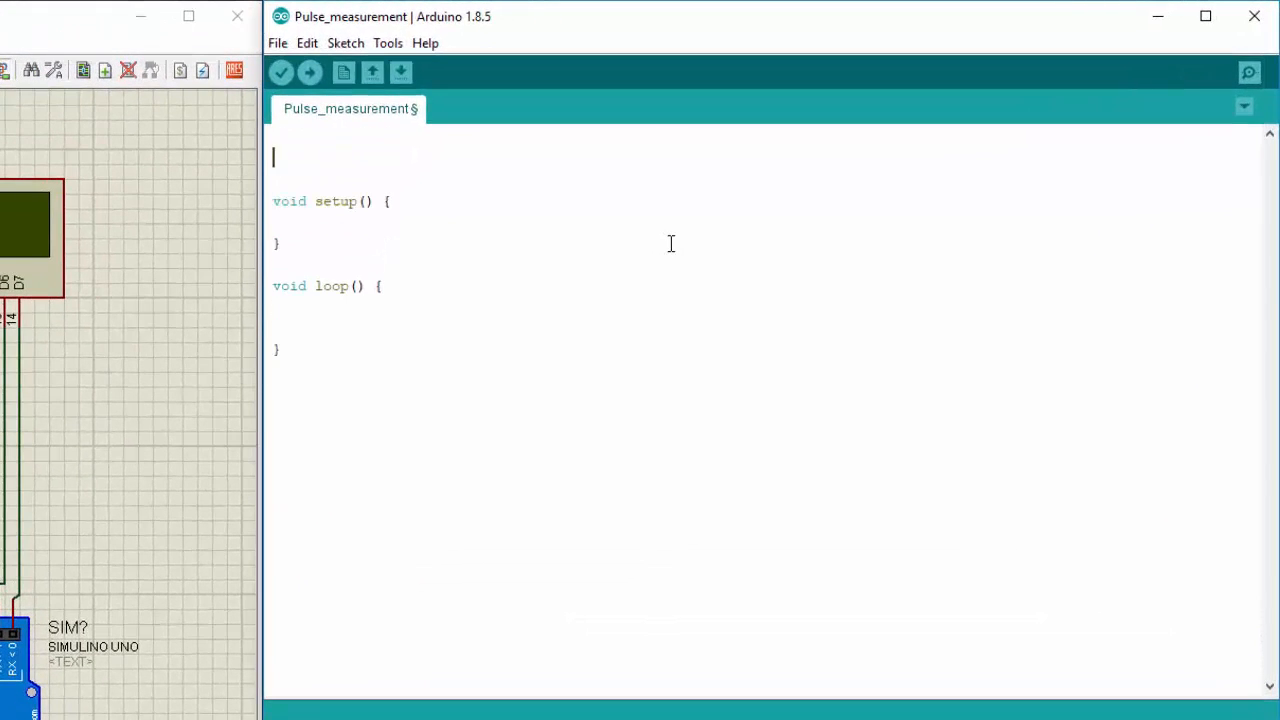
- Type #include <LiquidCrystal.h> and begin the 'LiquidCrystal lcd' declaration
{"action": "type", "text": "#"}
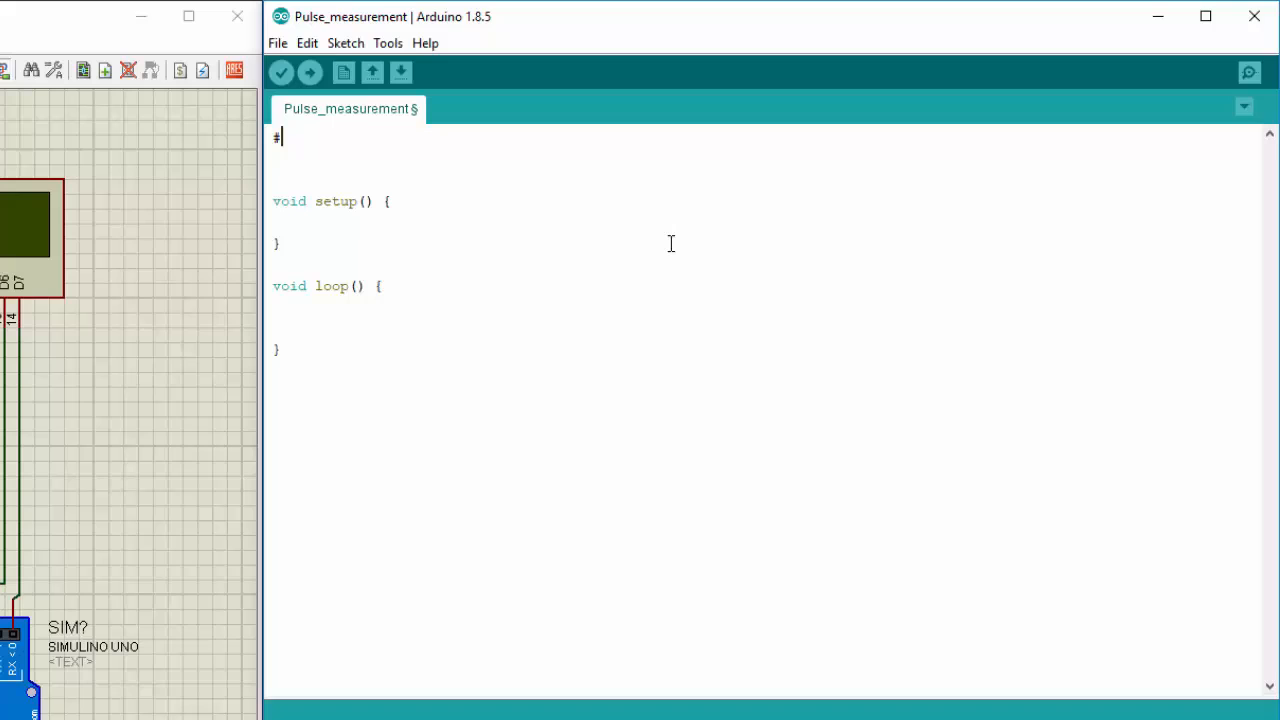
{"action": "type", "text": "include"}
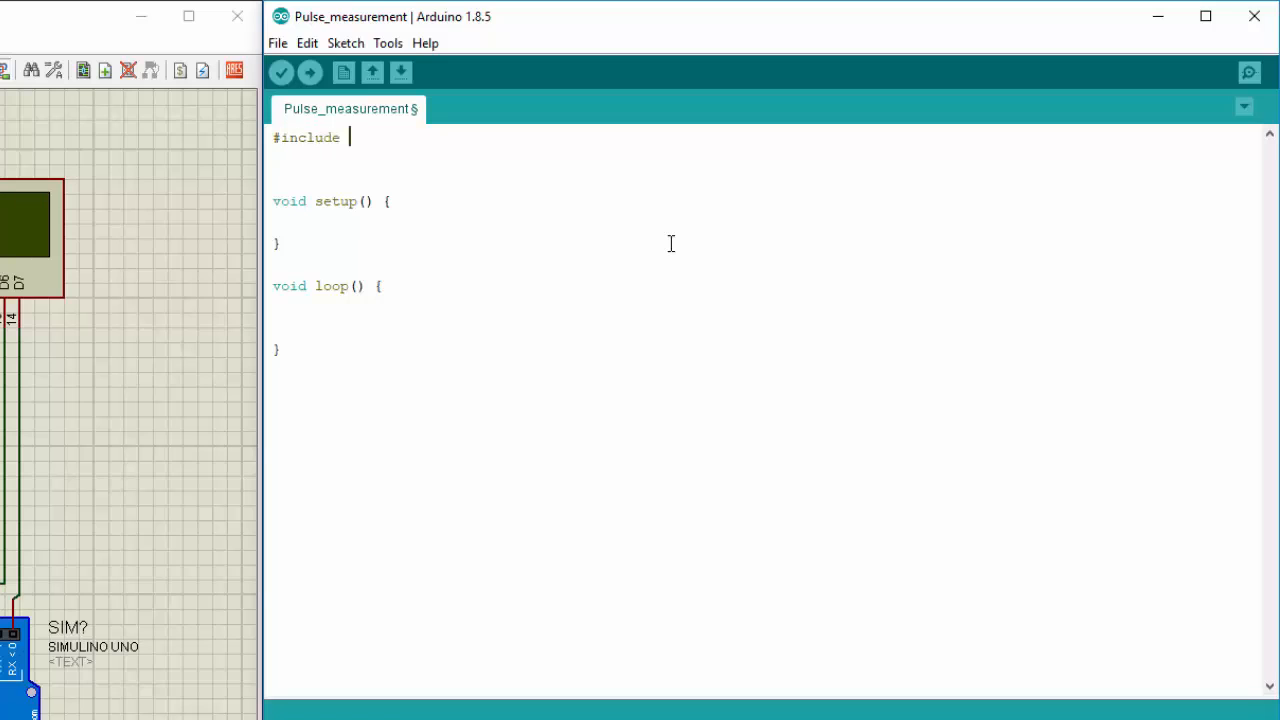
{"action": "type", "text": "<LiquidCry"}
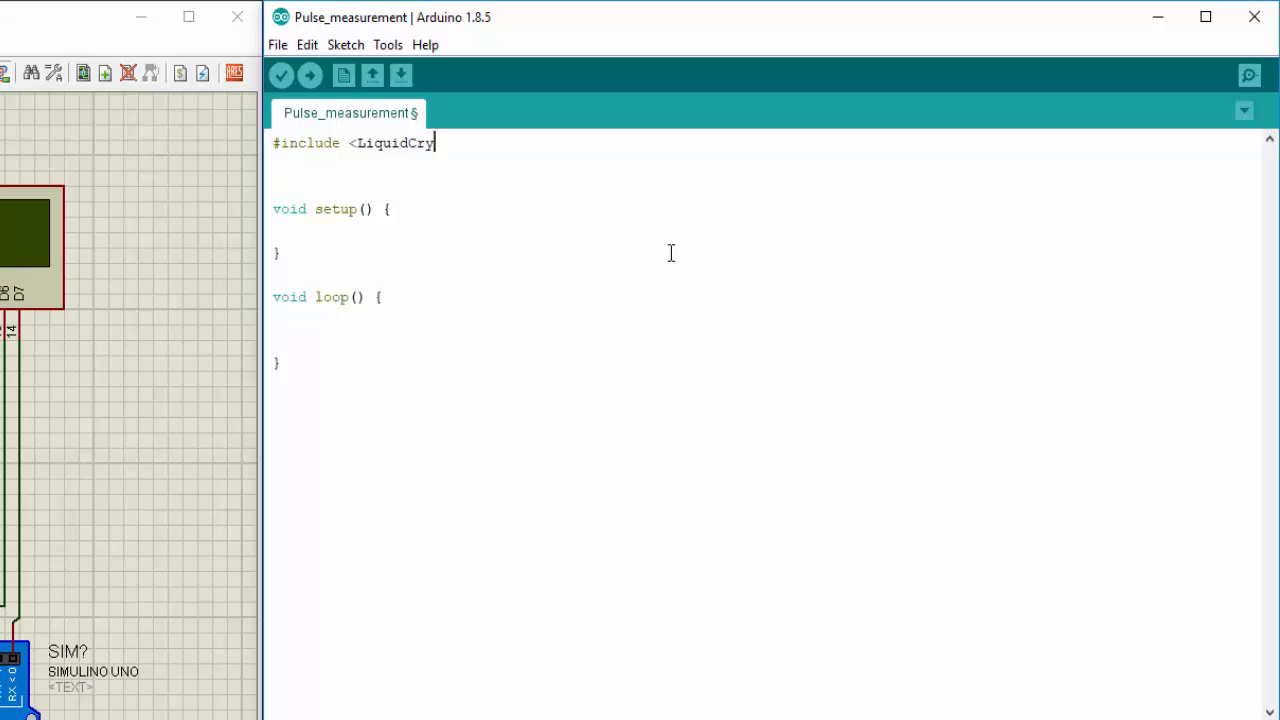
{"action": "type", "text": "stal.h>"}
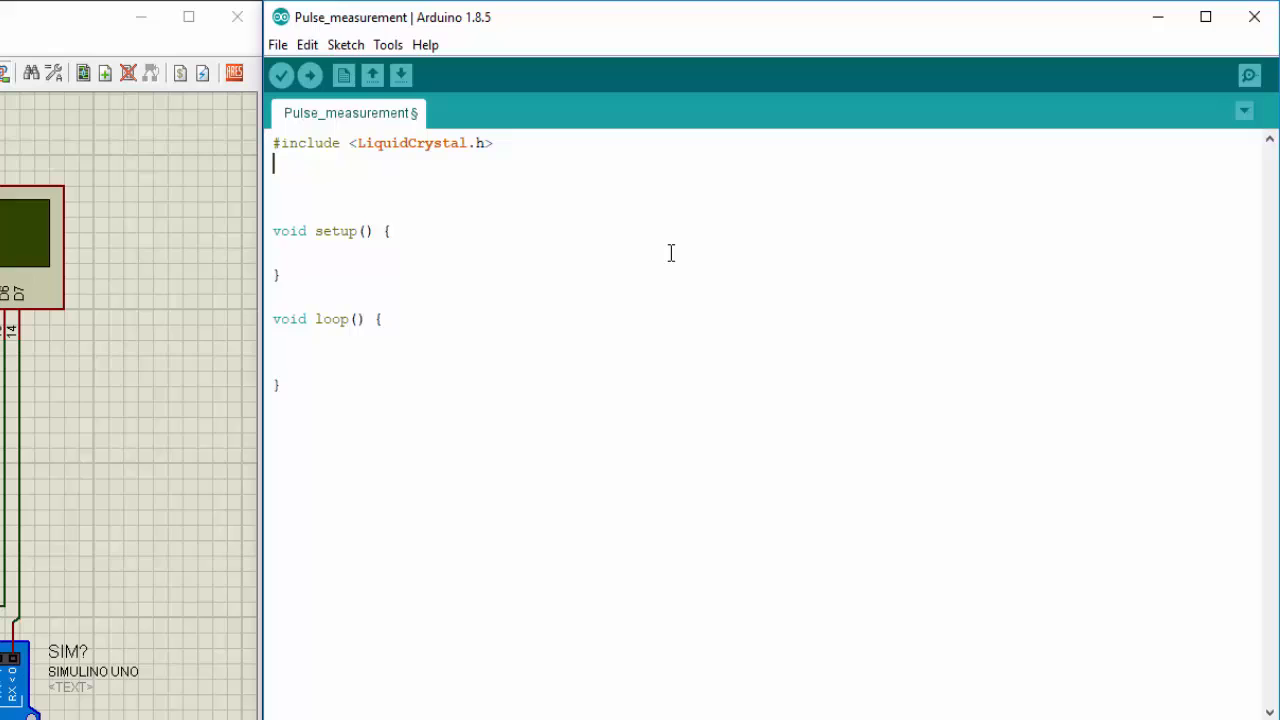
{"action": "type", "text": "Liquid"}
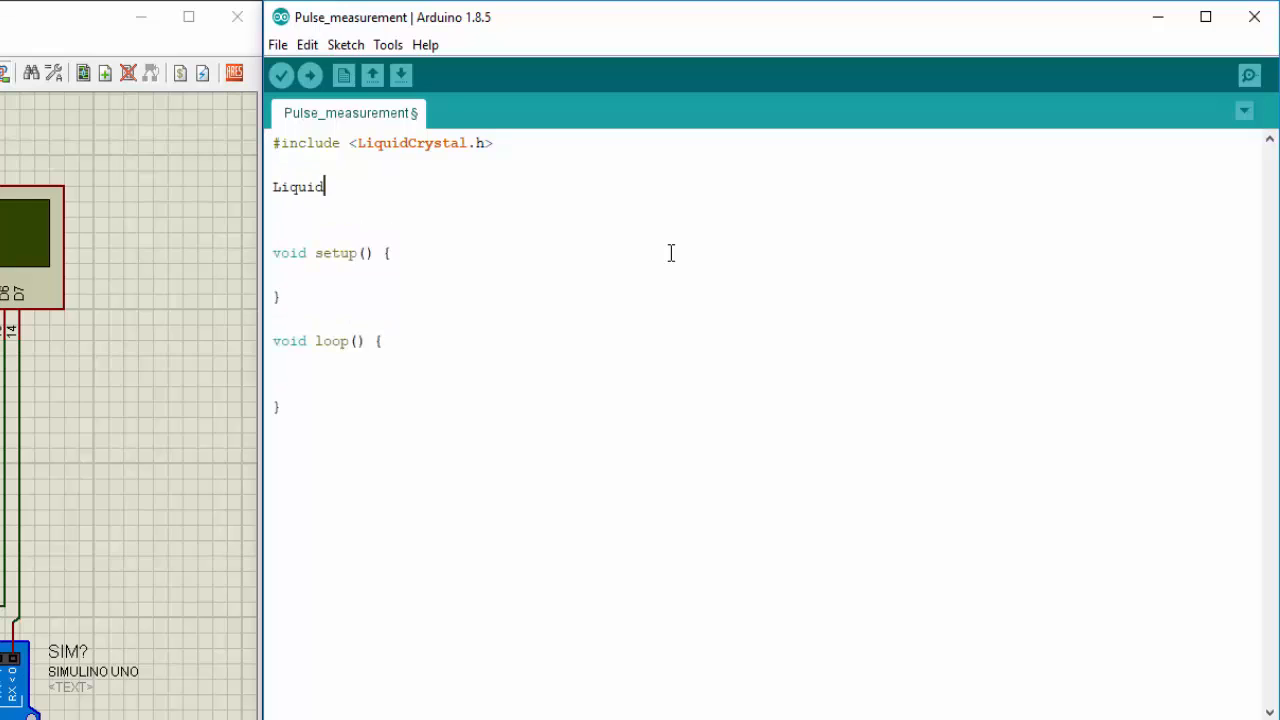
{"action": "type", "text": "Cryst"}
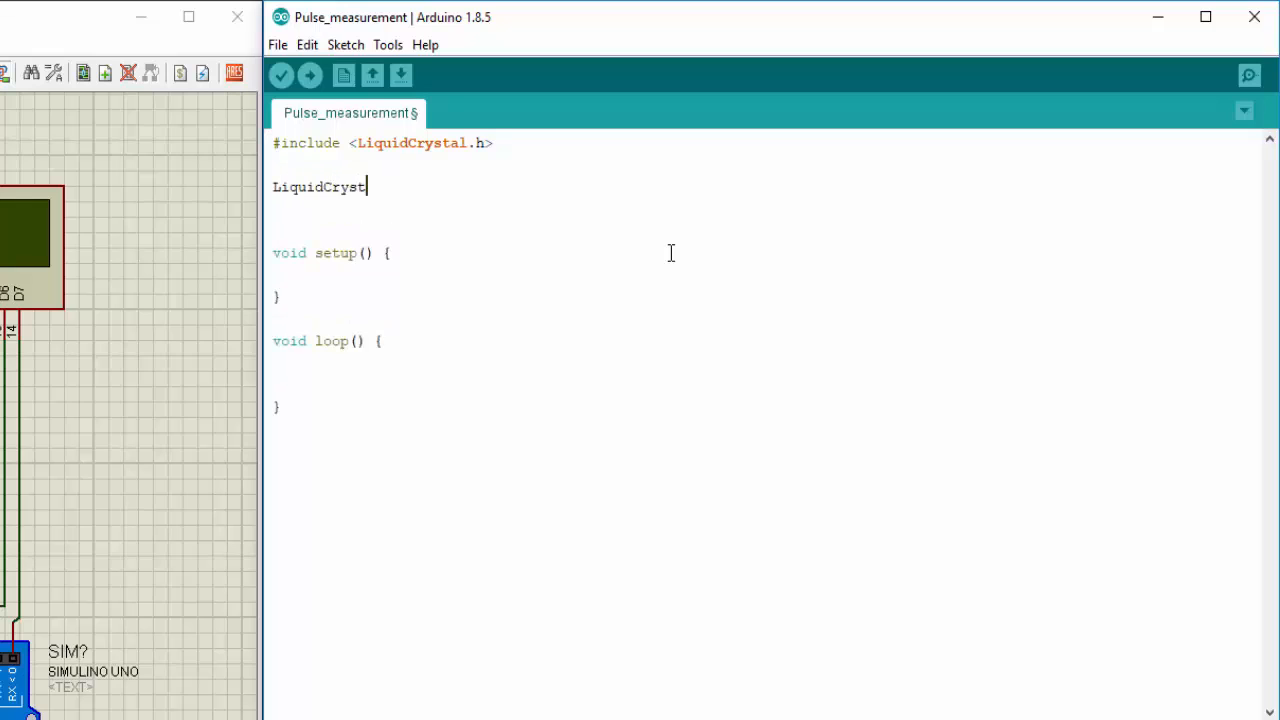
{"action": "type", "text": "al lcd ("}
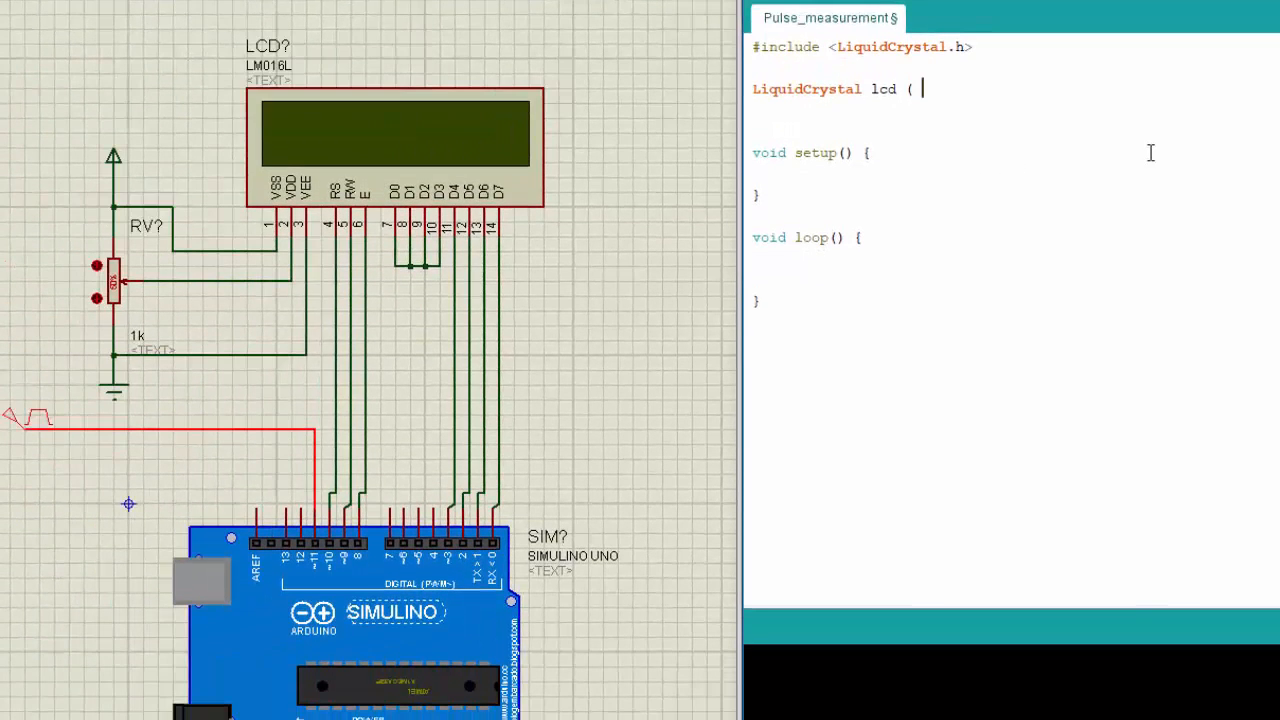
- Finish the lcd declaration with pins 10,9,8,3,2,1,0
{"action": "type", "text": "10,9"}
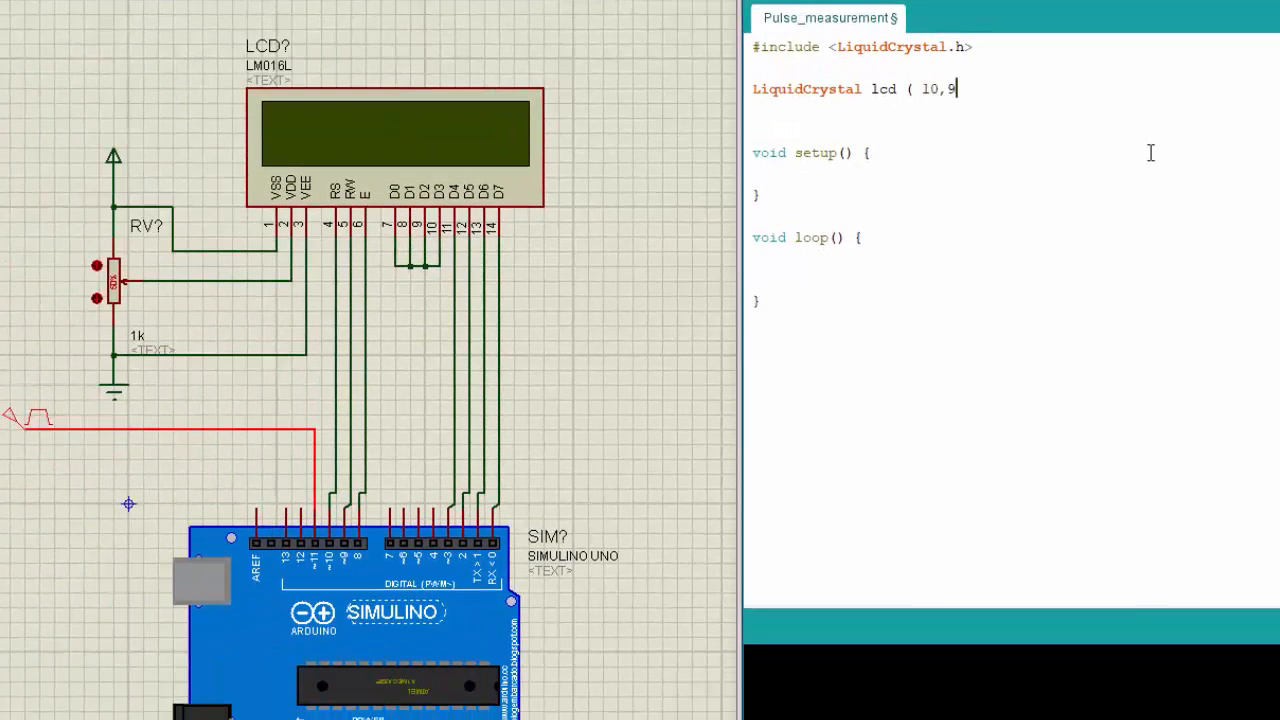
{"action": "type", "text": ",8,"}
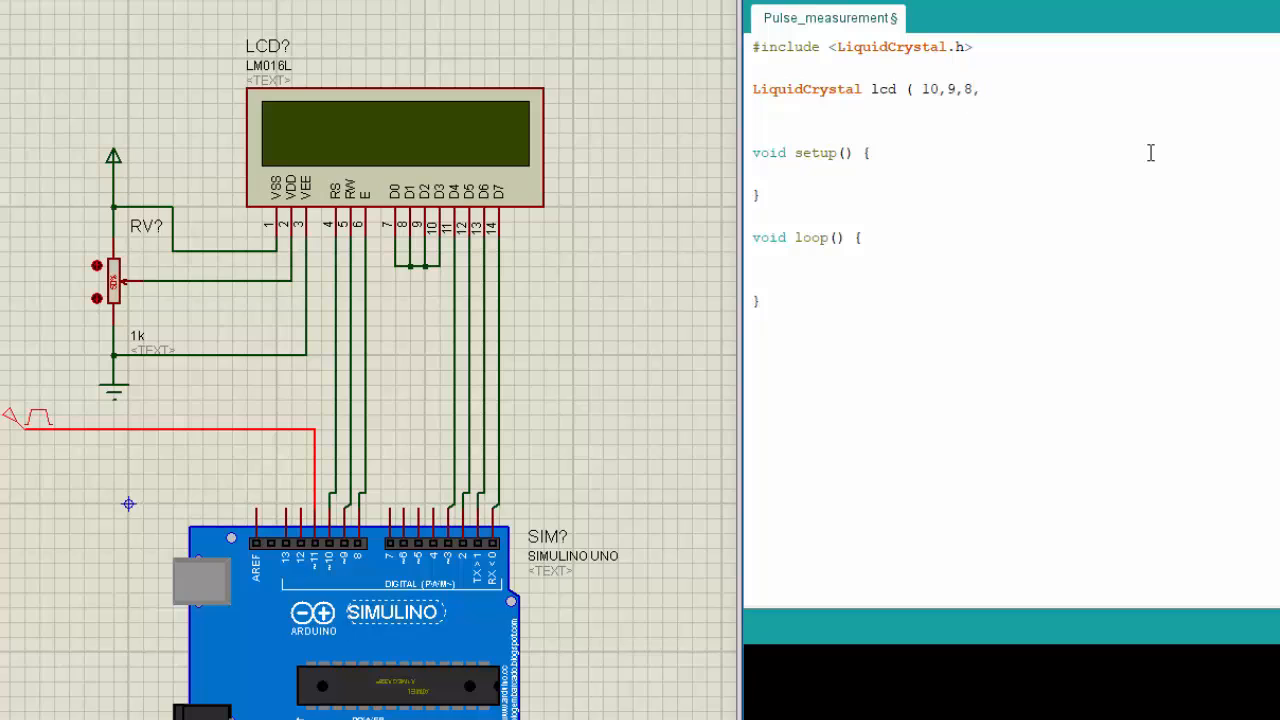
{"action": "type", "text": "3,2,"}
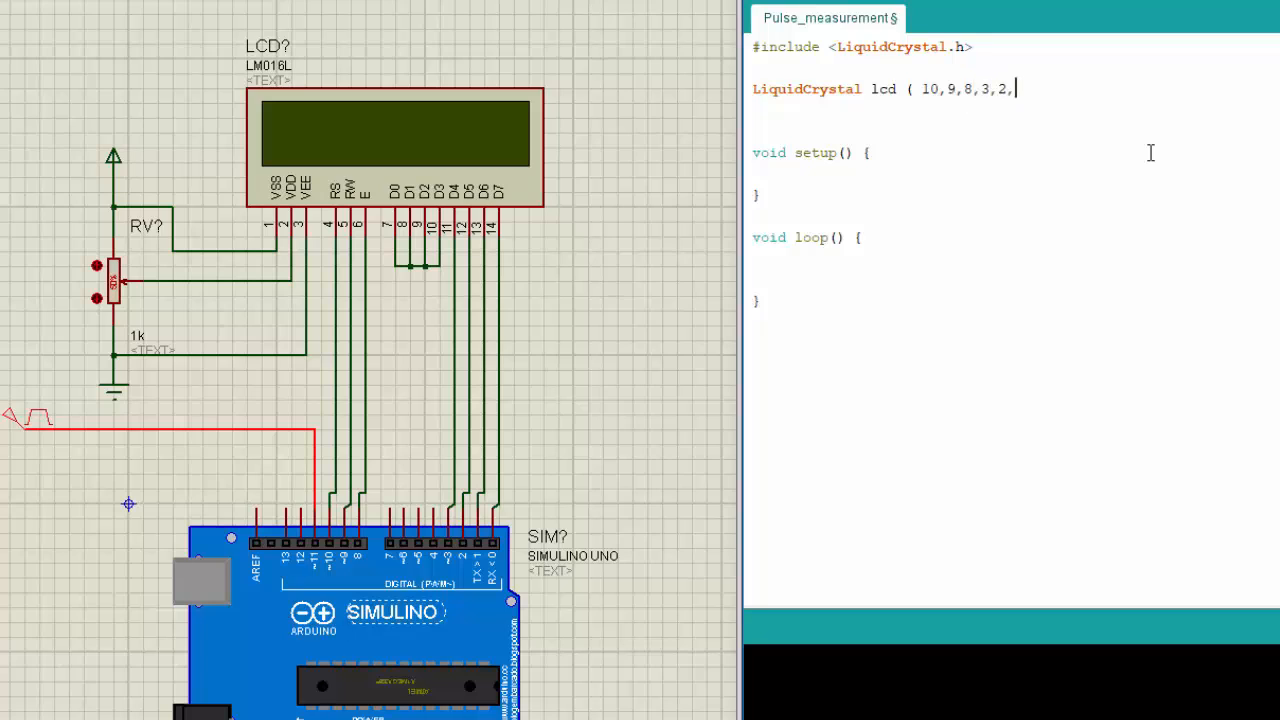
{"action": "type", "text": "1,0"}
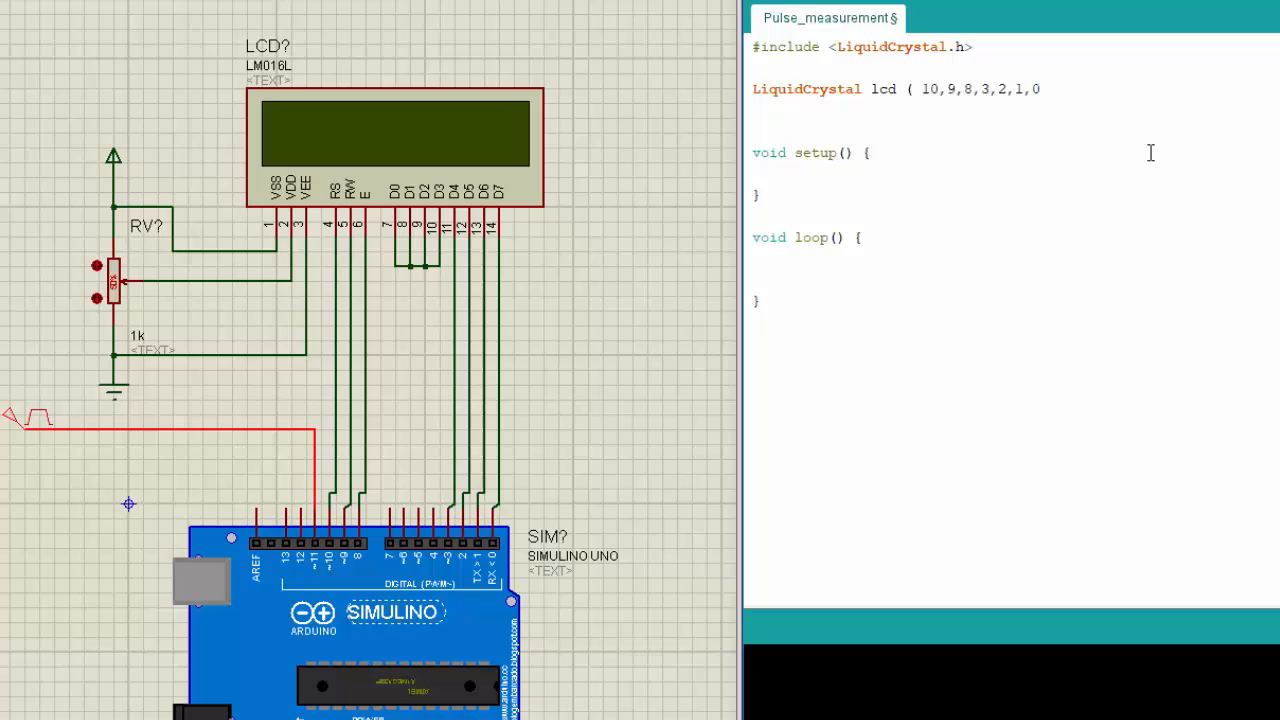
{"action": "type", "text": ";"}
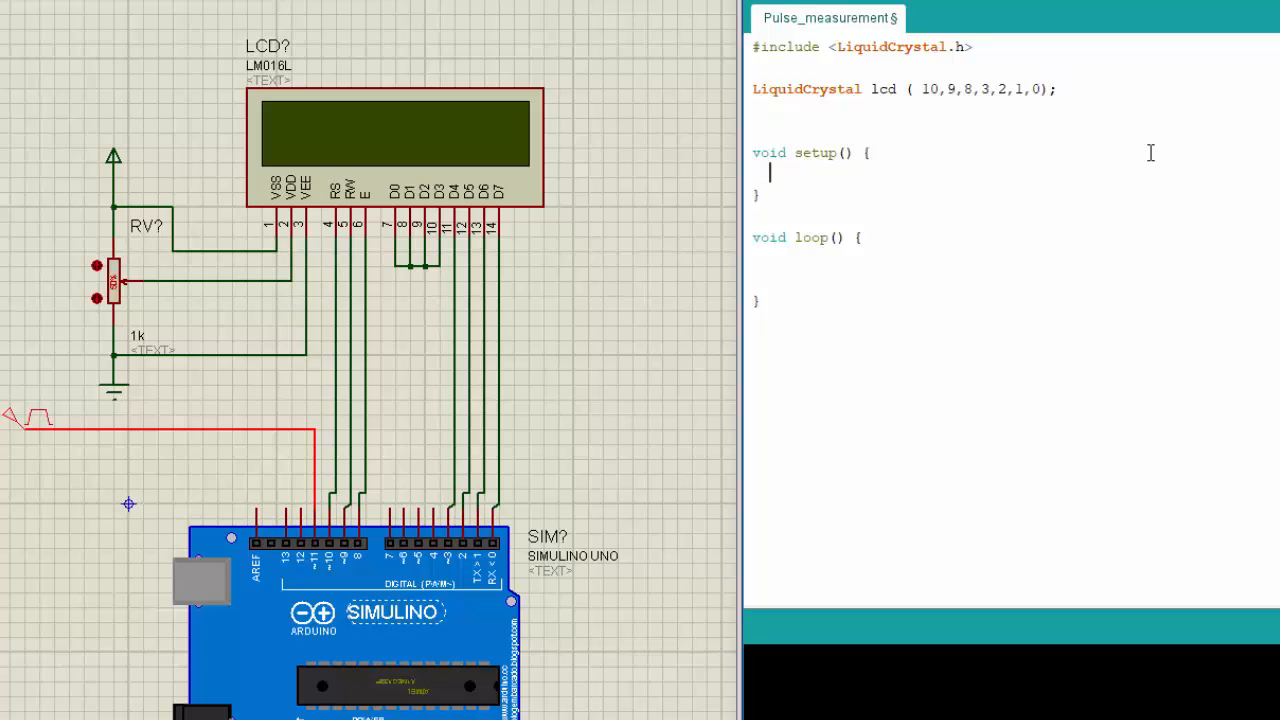
- Add lcd.begin(16,2); to setup
{"action": "type", "text": "1"}
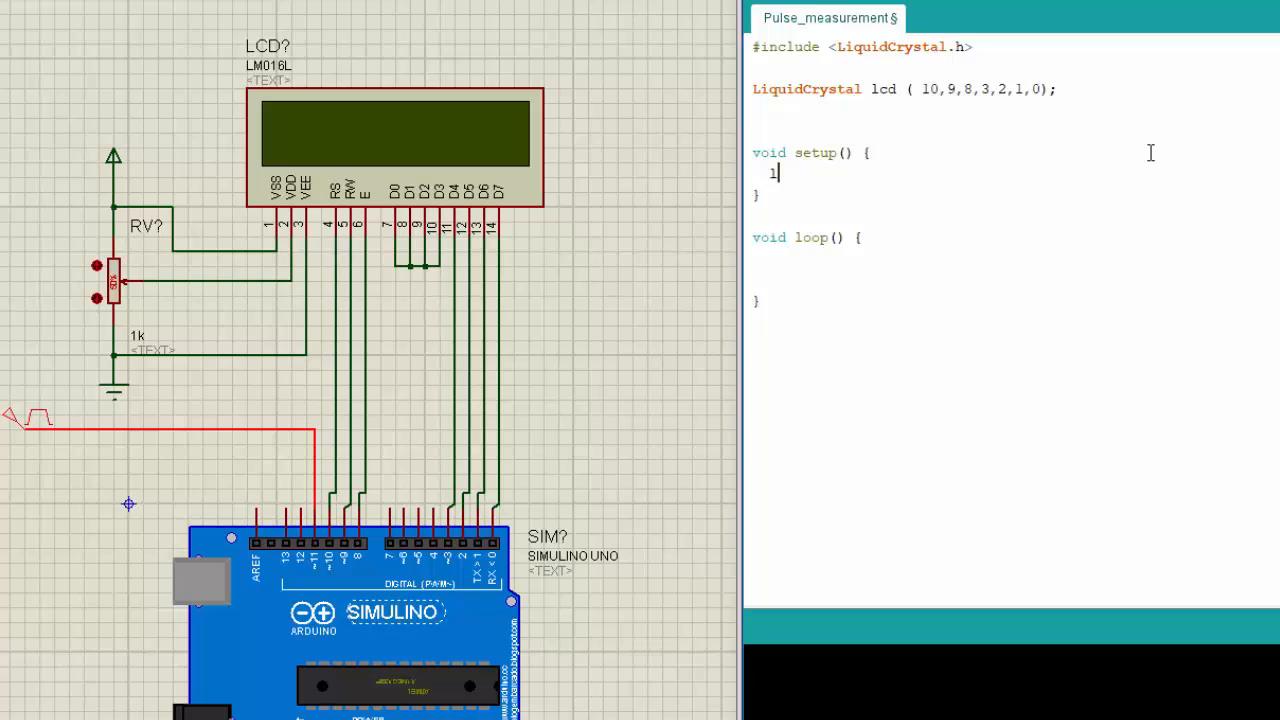
{"action": "type", "text": "cd"}
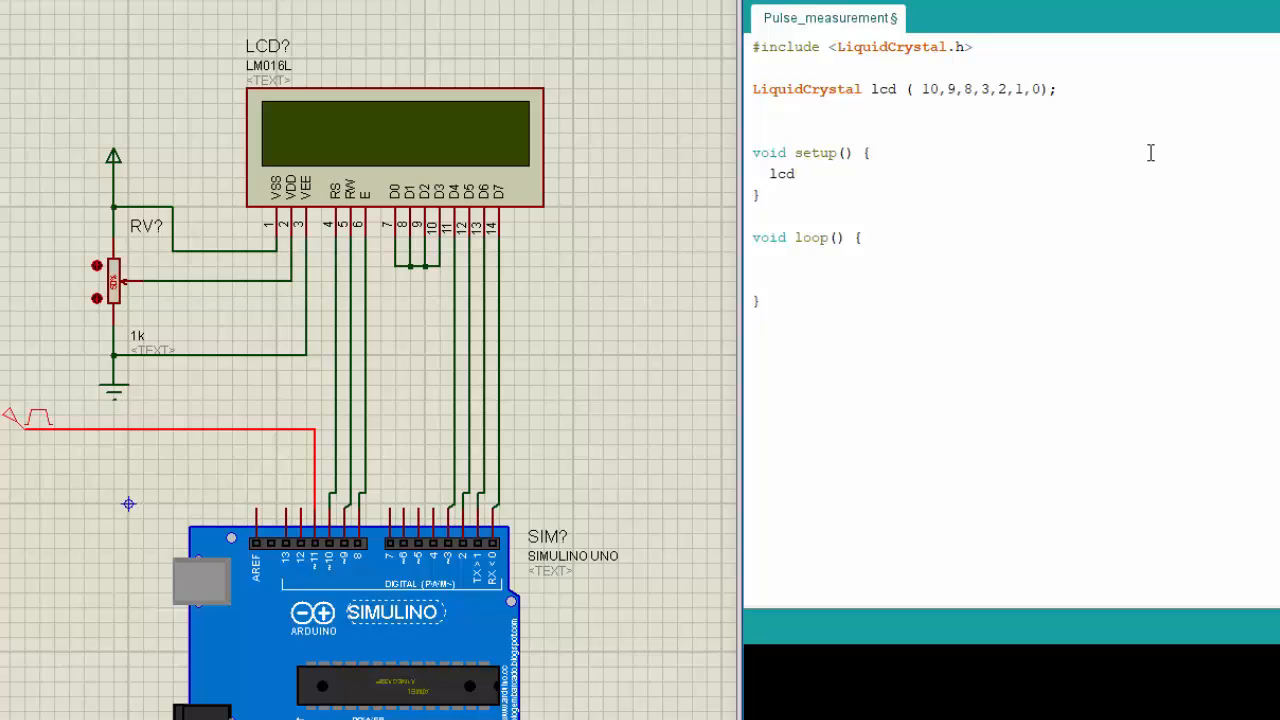
{"action": "type", "text": ".begin"}
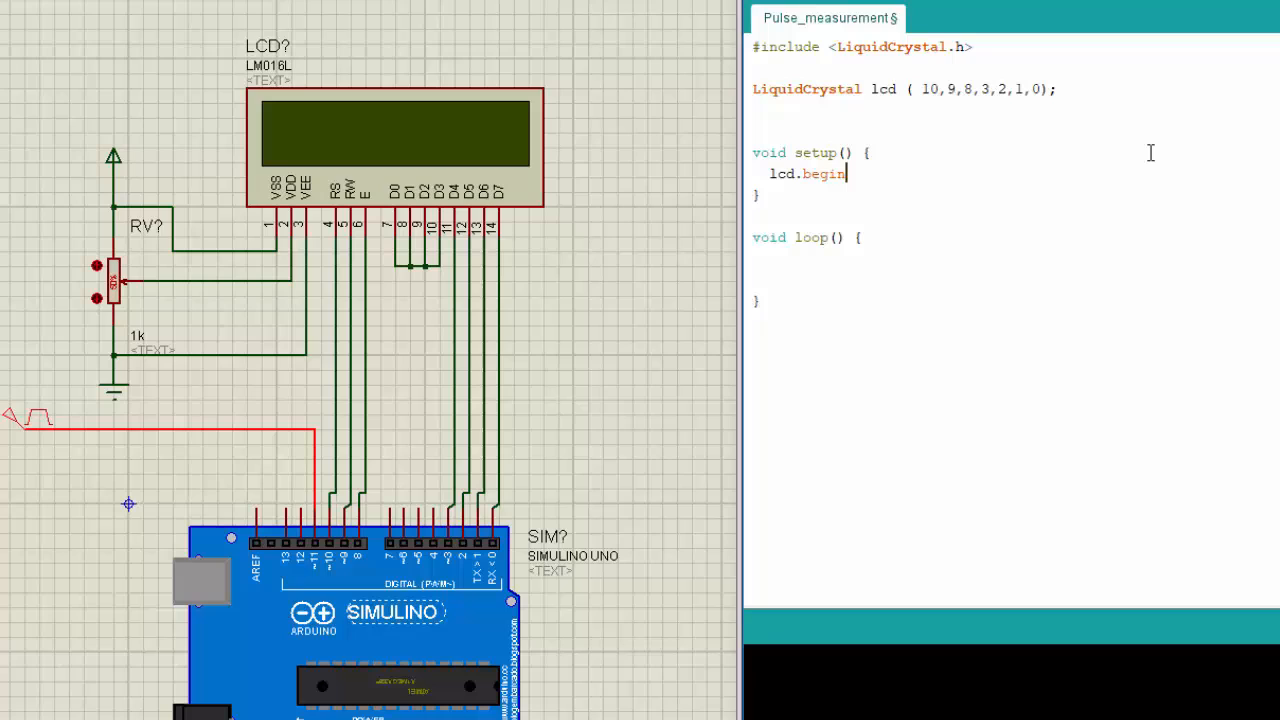
{"action": "type", "text": "(61"}
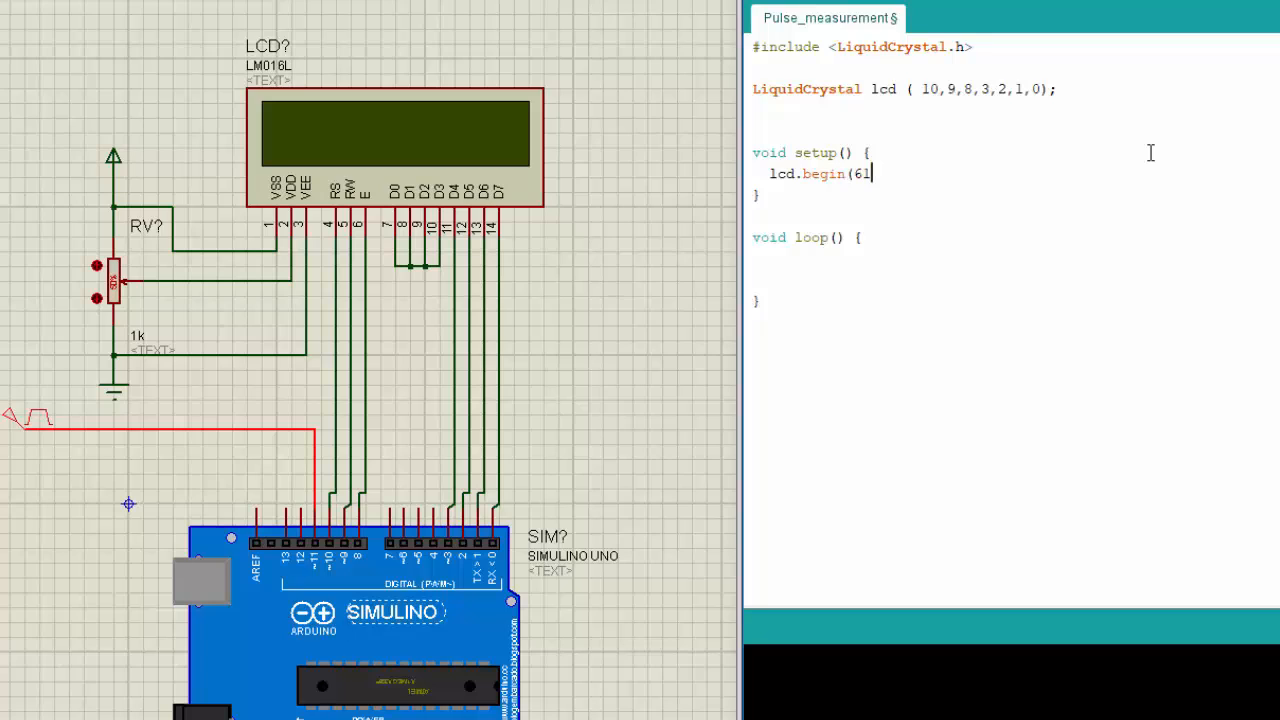
{"action": "type", "text": "16,2"}
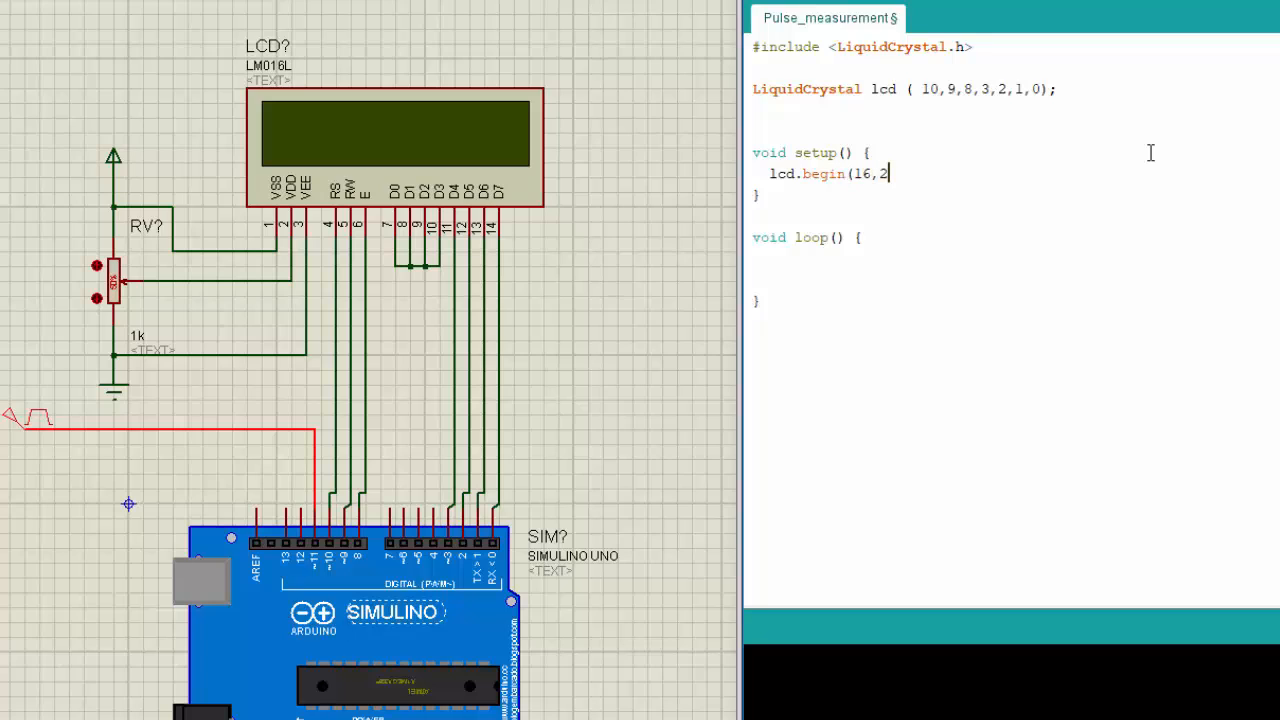
{"action": "type", "text": ");"}
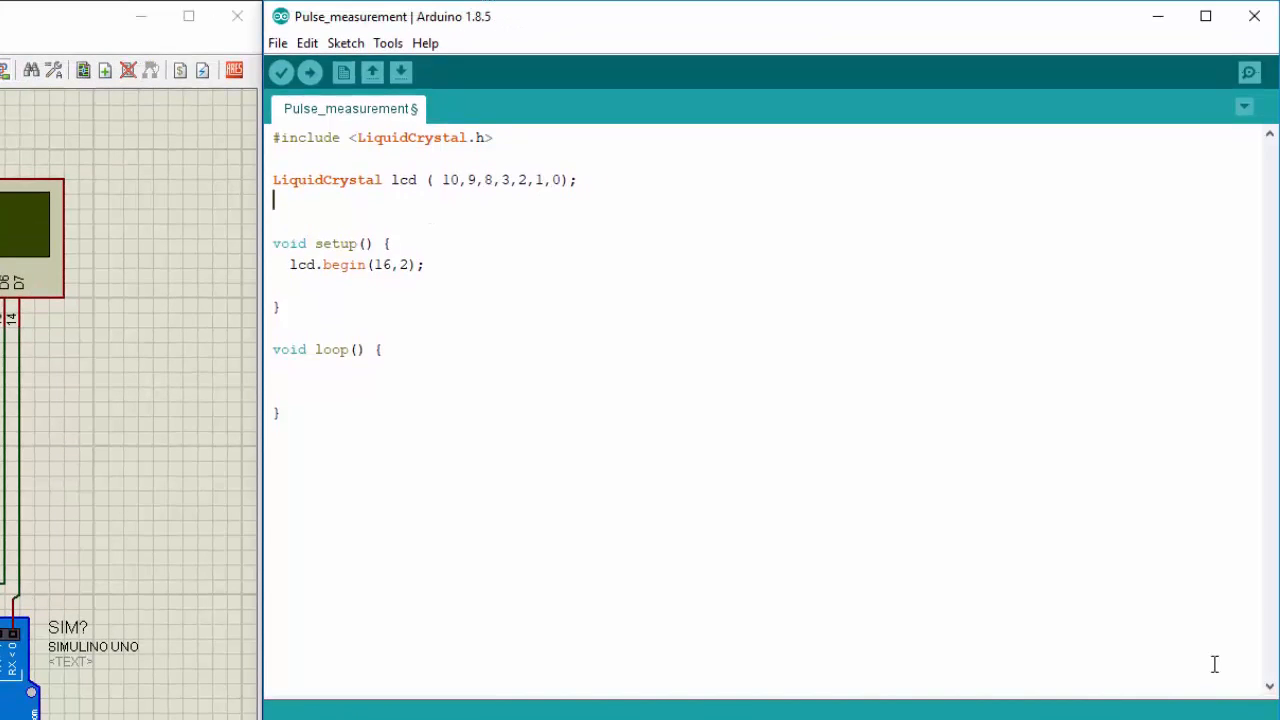
- Declare float pulsewidth = 0; above setup
{"action": "type", "text": "w"}
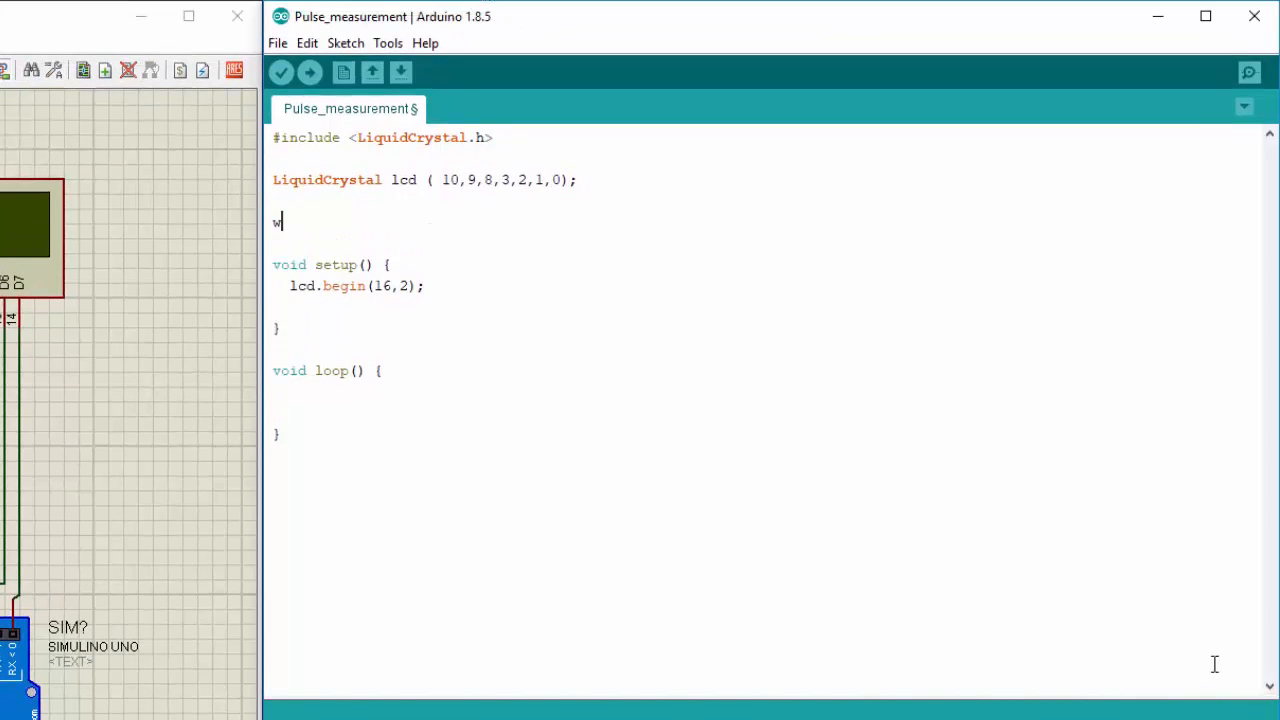
{"action": "type", "text": "ul"}
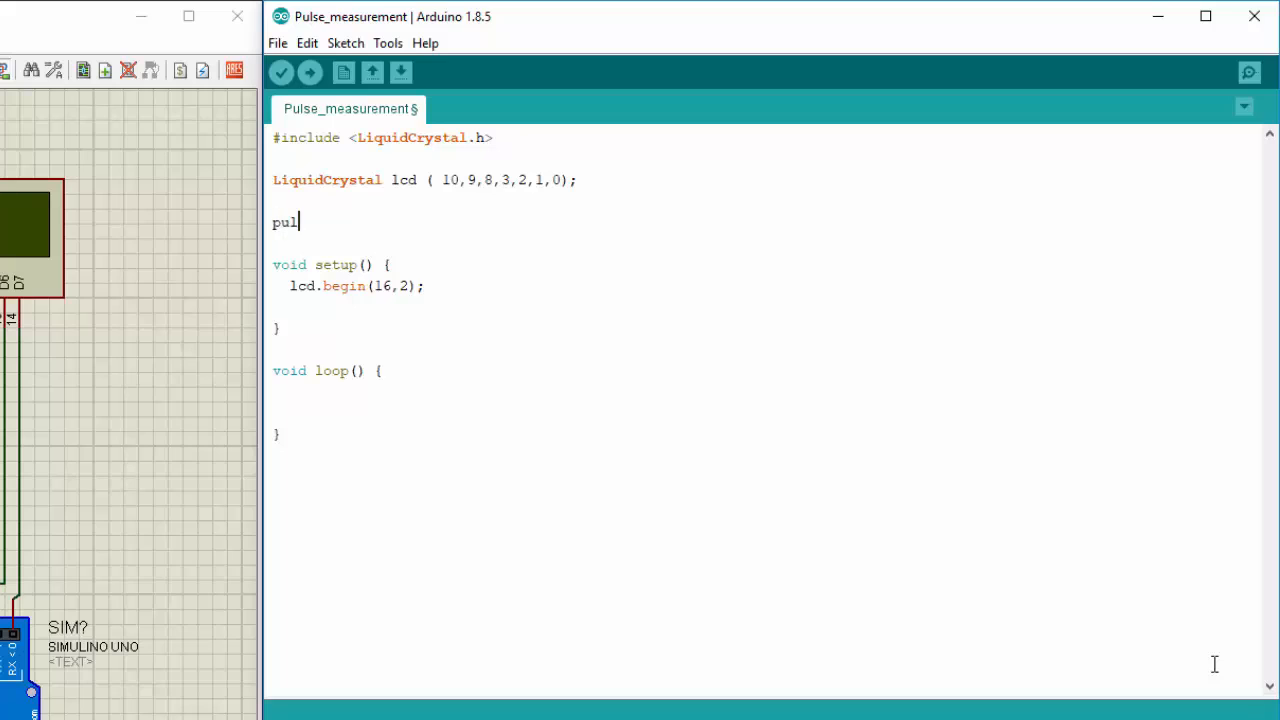
{"action": "type", "text": "sewi"}
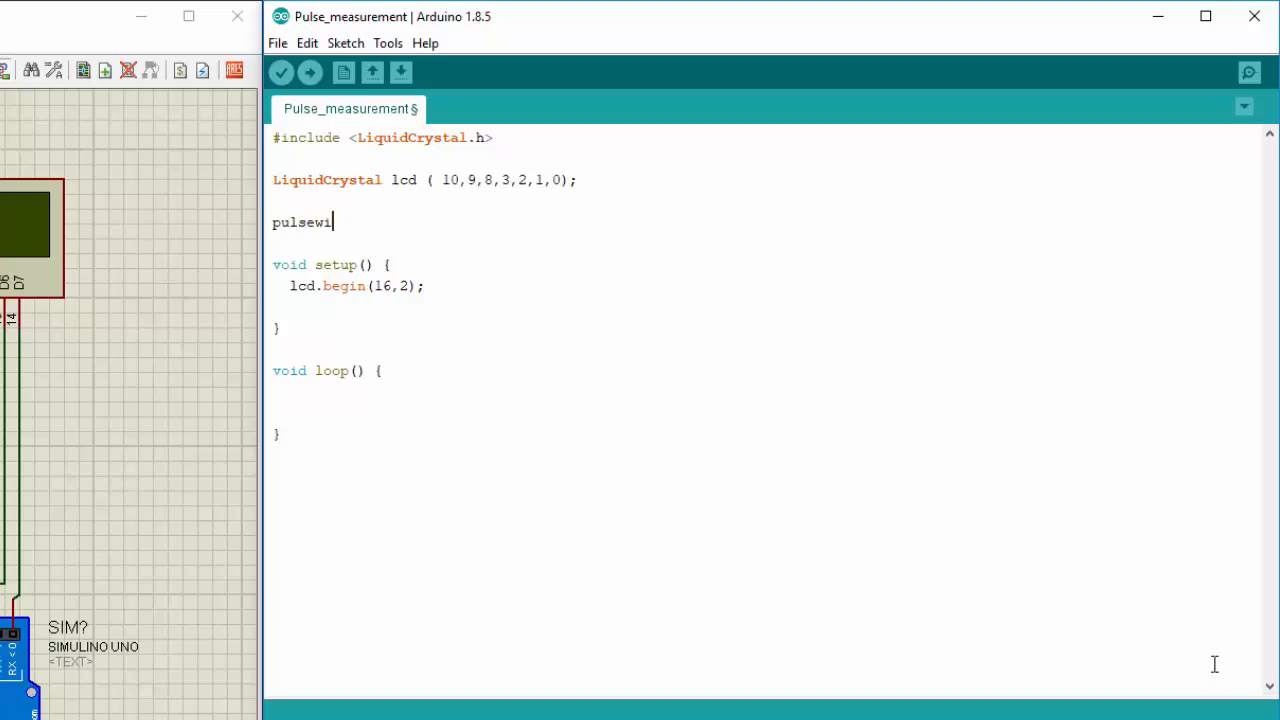
{"action": "type", "text": "dth ="}
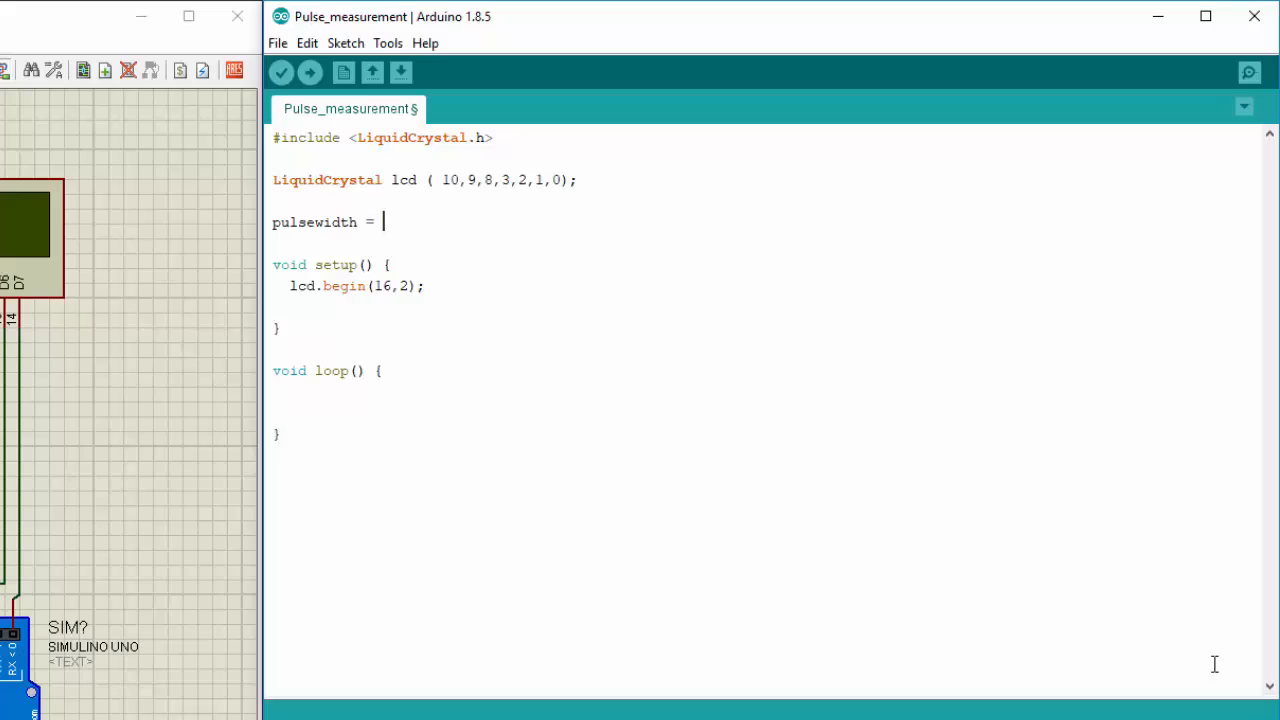
{"action": "type", "text": "0 ;"}
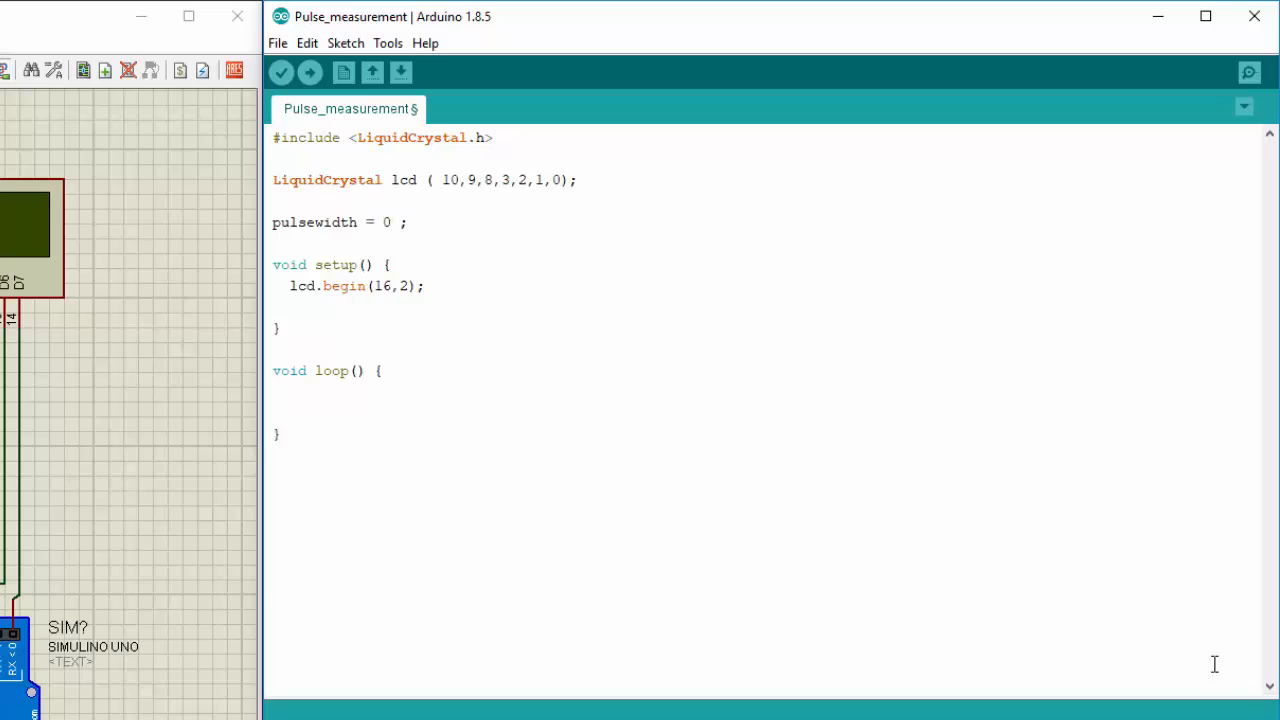
{"action": "type", "text": "float"}
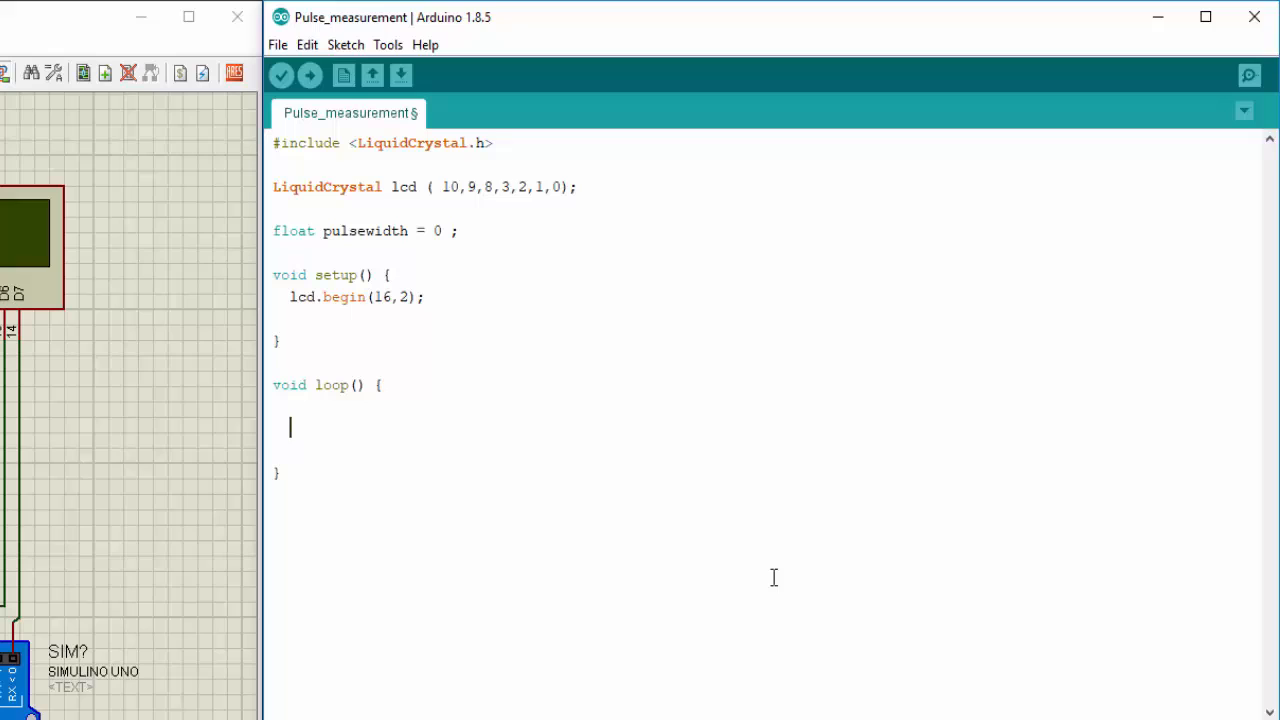
- In loop, type pulsewidth = pulseIn(11, HIGH);
{"action": "type", "text": "pulsewi"}
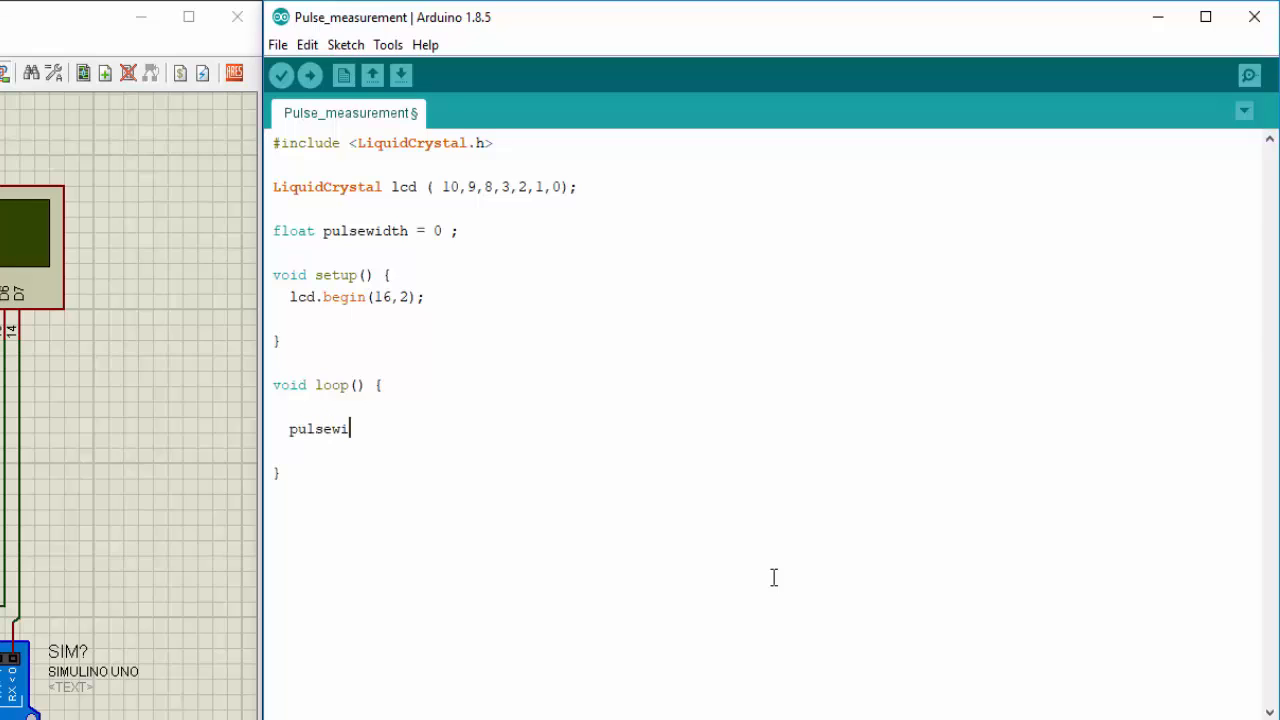
{"action": "type", "text": "dth ="}
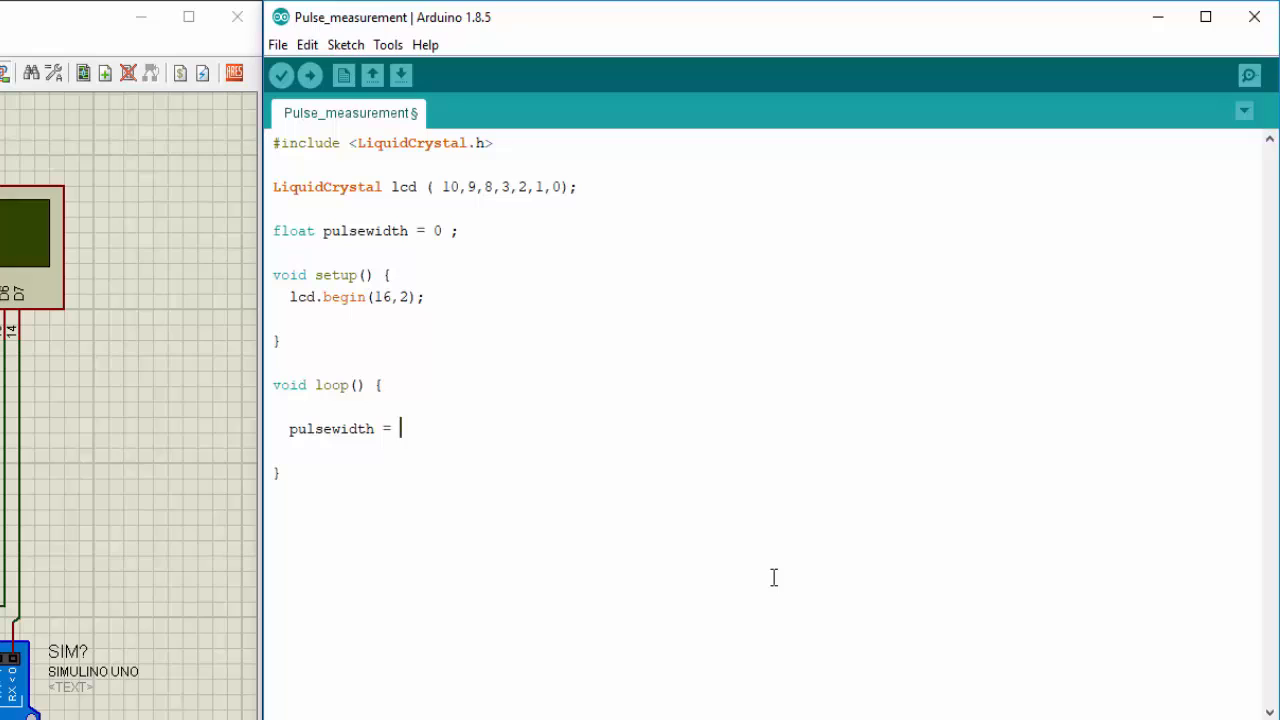
{"action": "type", "text": "pulse"}
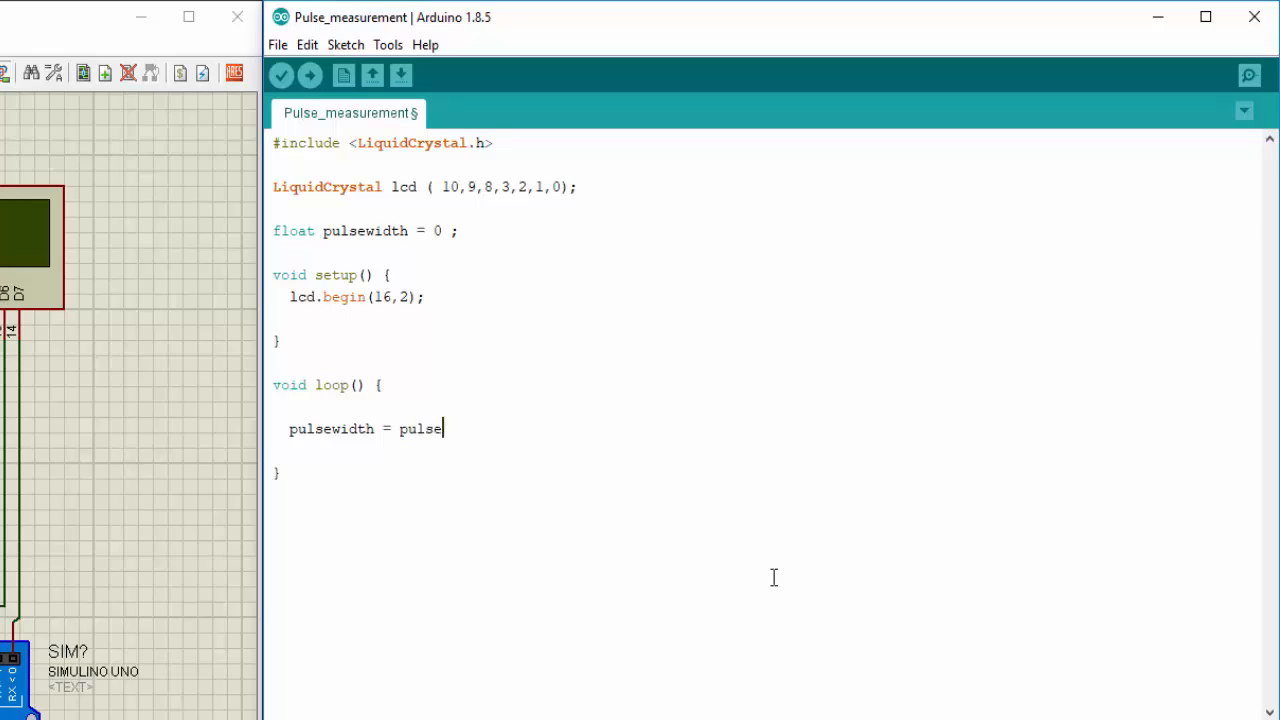
{"action": "type", "text": "In ("}
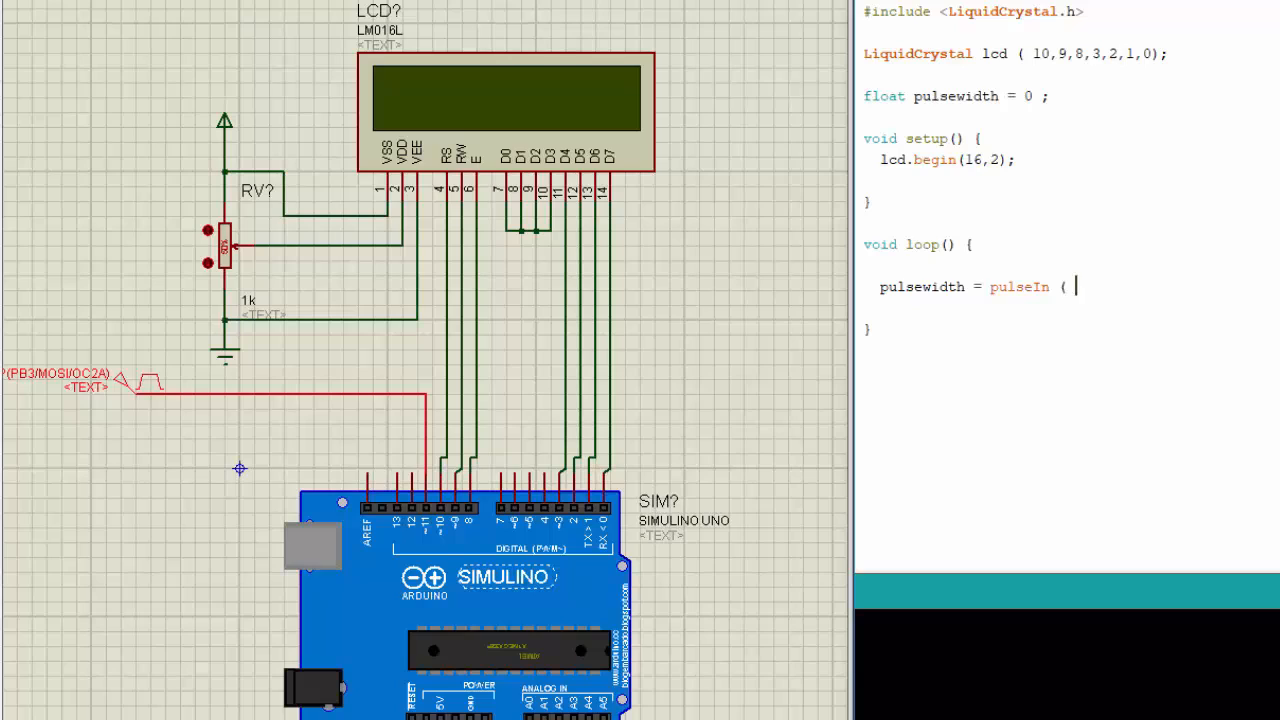
{"action": "type", "text": "11 , H"}
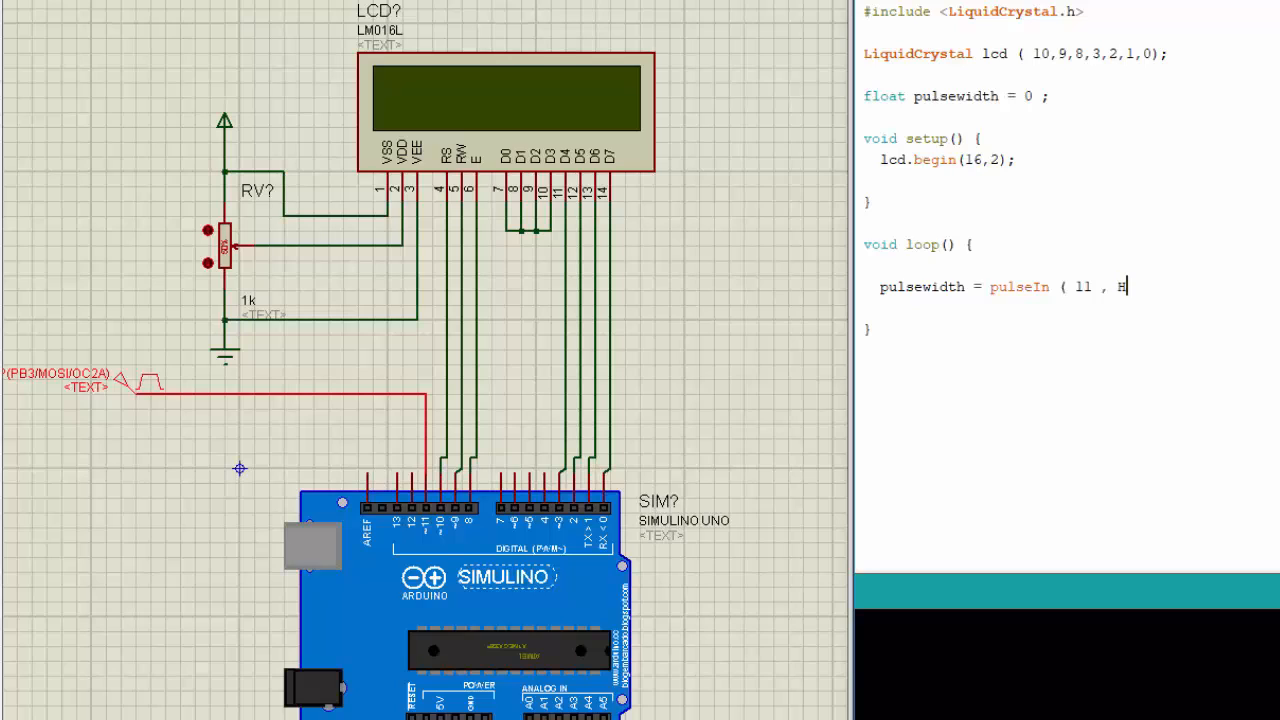
{"action": "type", "text": "IGH ) ;"}
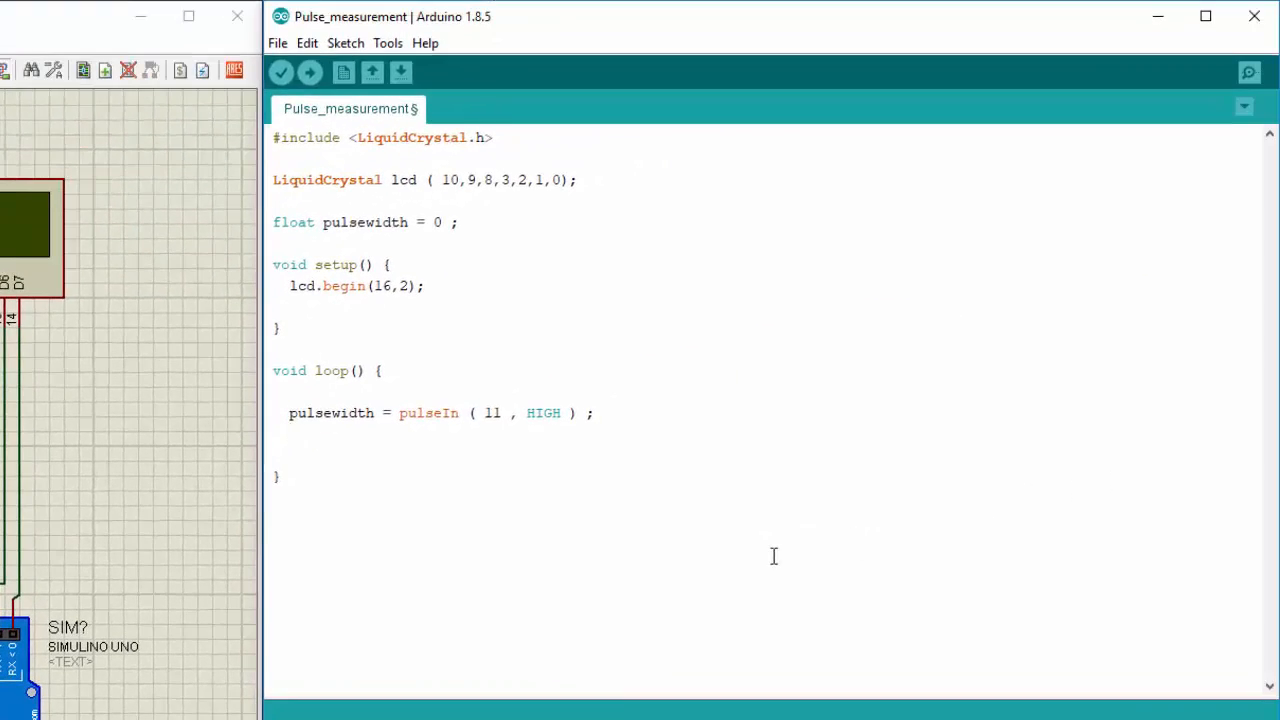
- Add lcd.setCursor(0, 0); below the pulseIn line
{"action": "type", "text": "puls"}
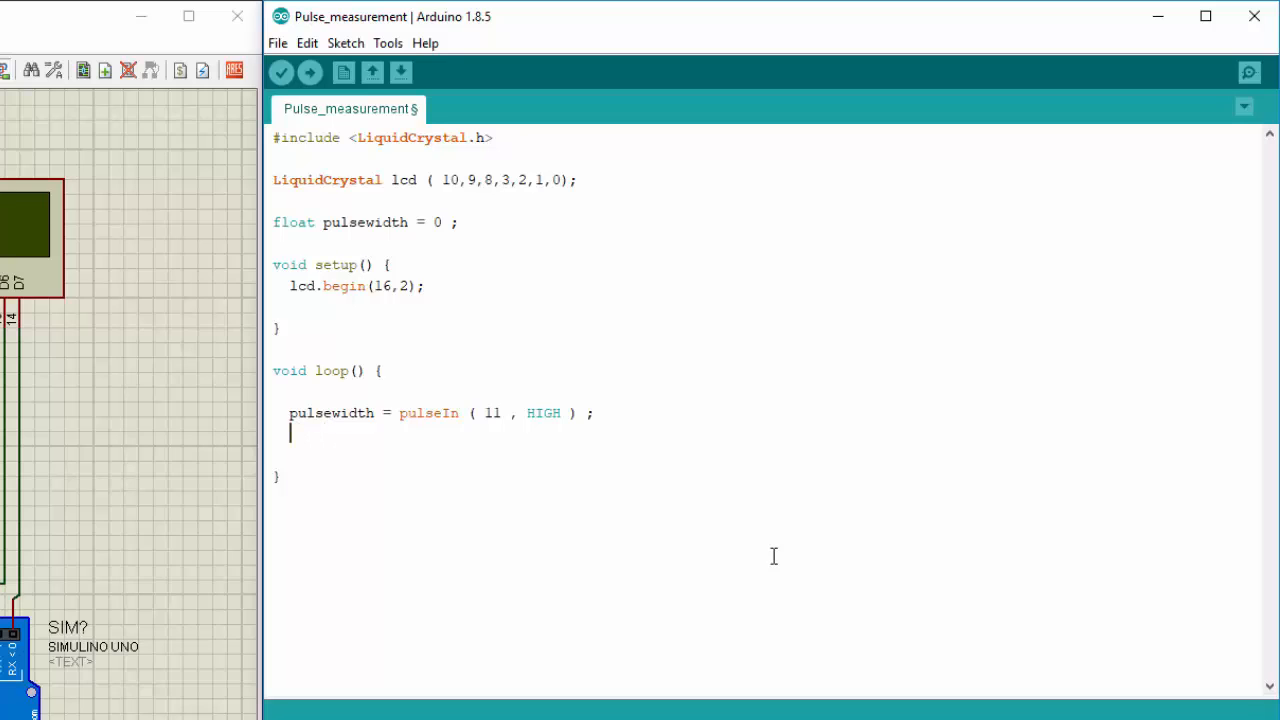
{"action": "type", "text": "lcd."}
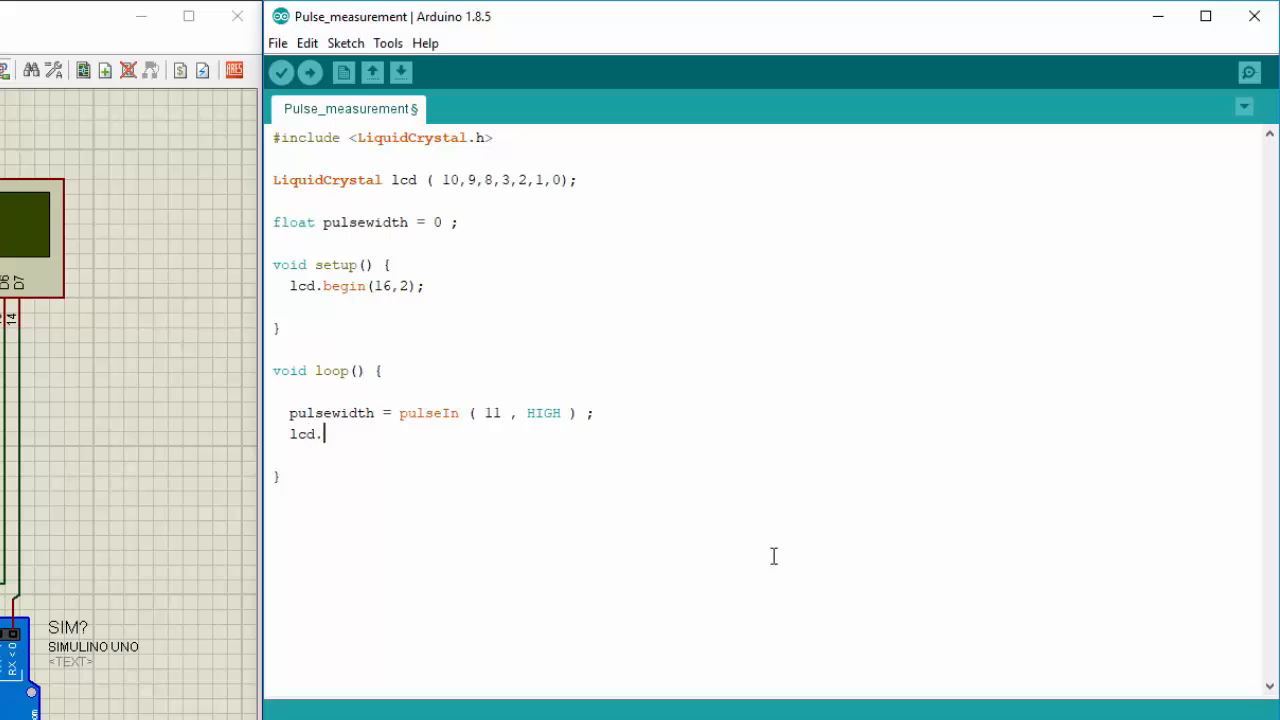
{"action": "type", "text": "setCurs"}
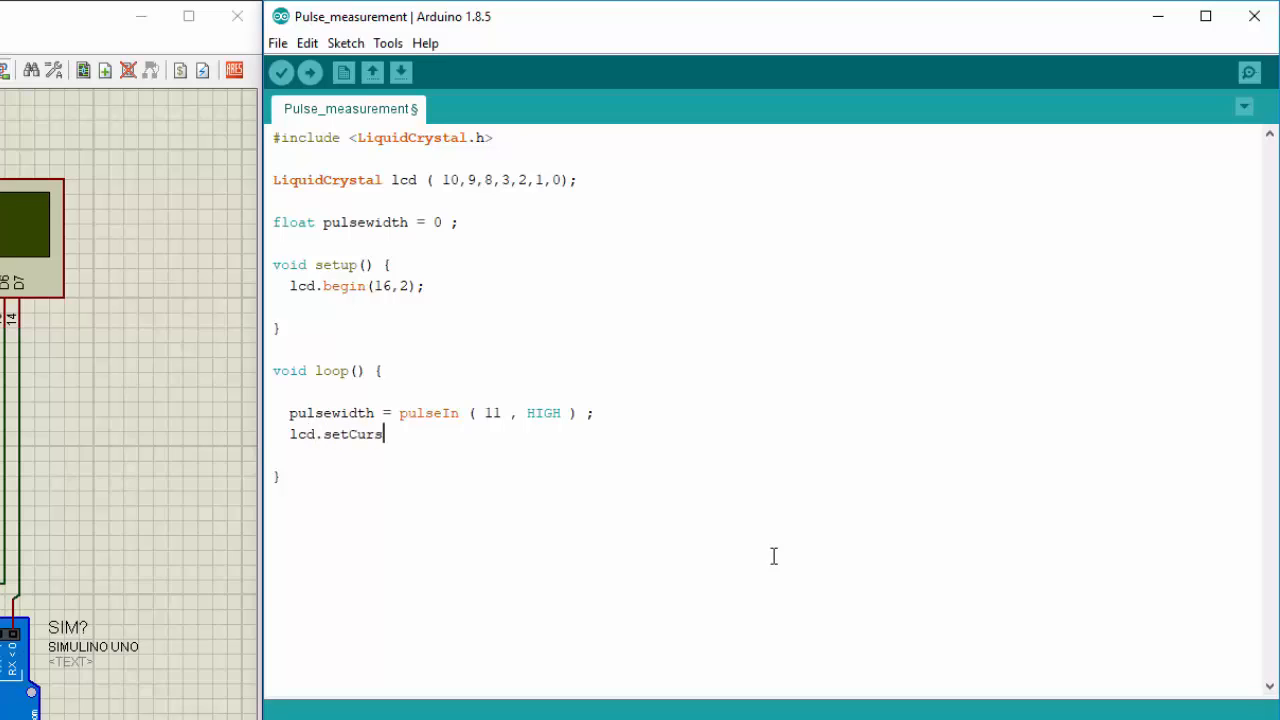
{"action": "type", "text": "or ( 0"}
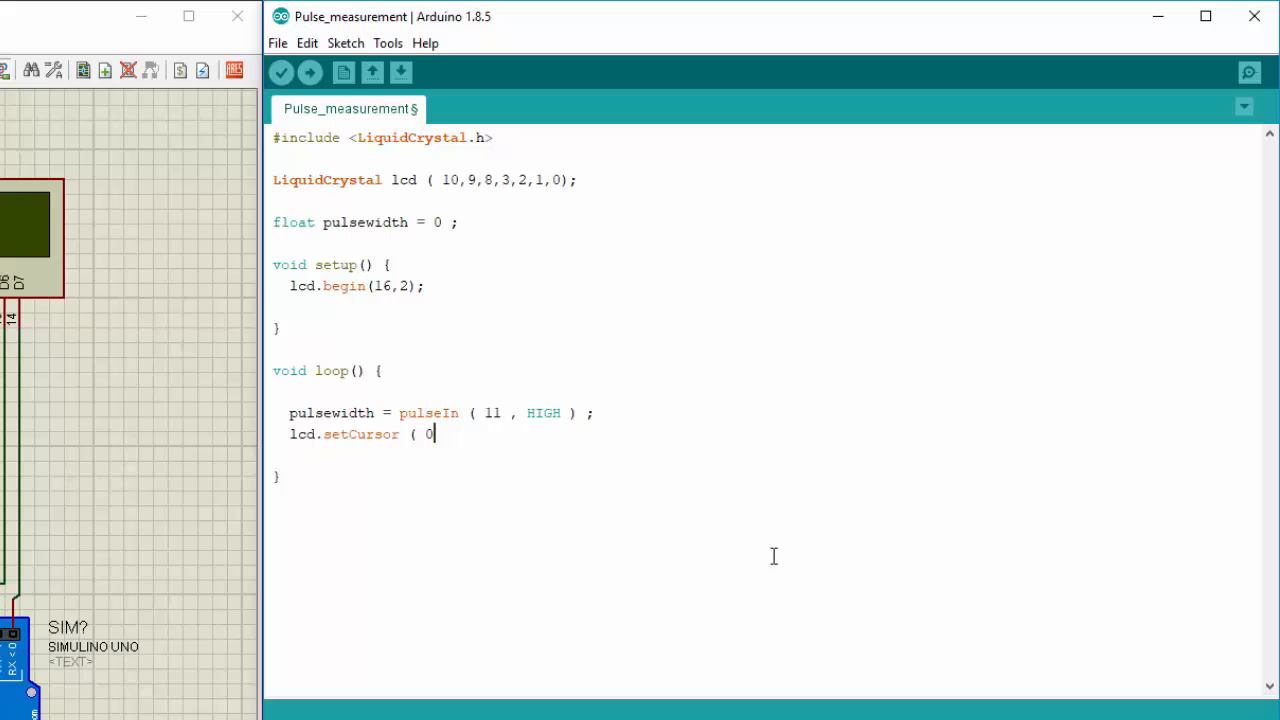
{"action": "type", "text": ", 0 )"}
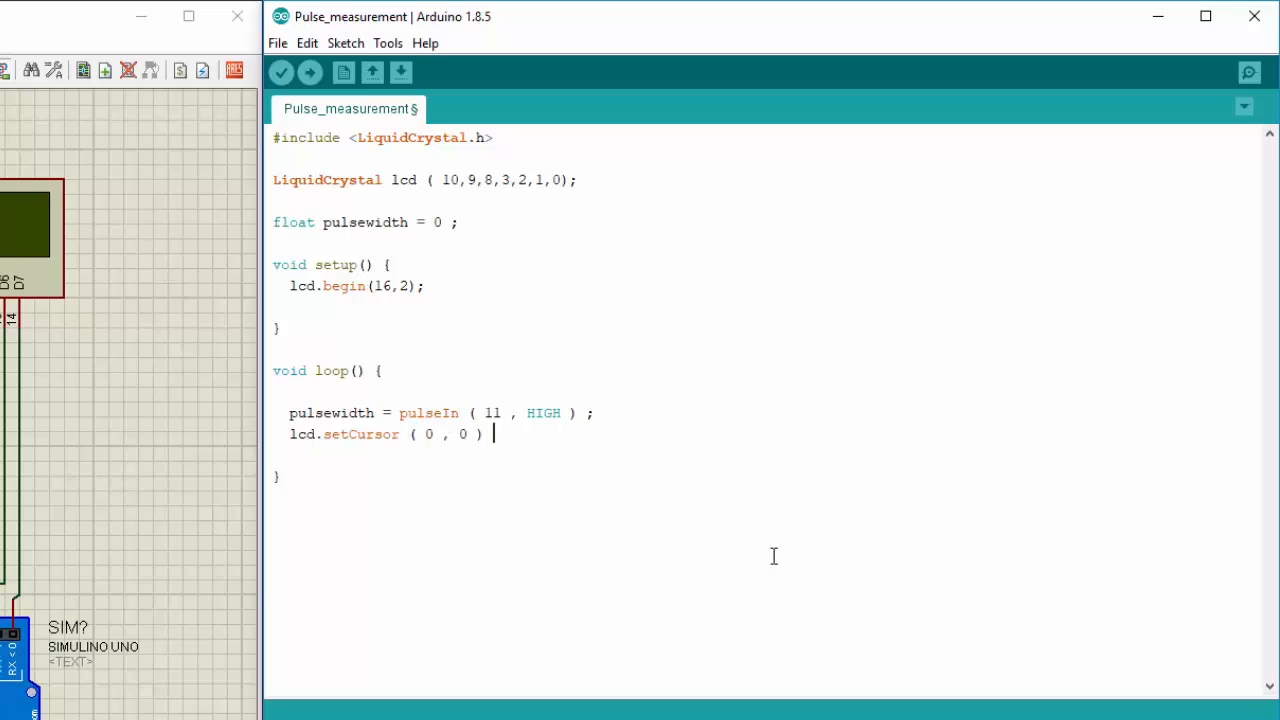
{"action": "key", "text": "enter"}
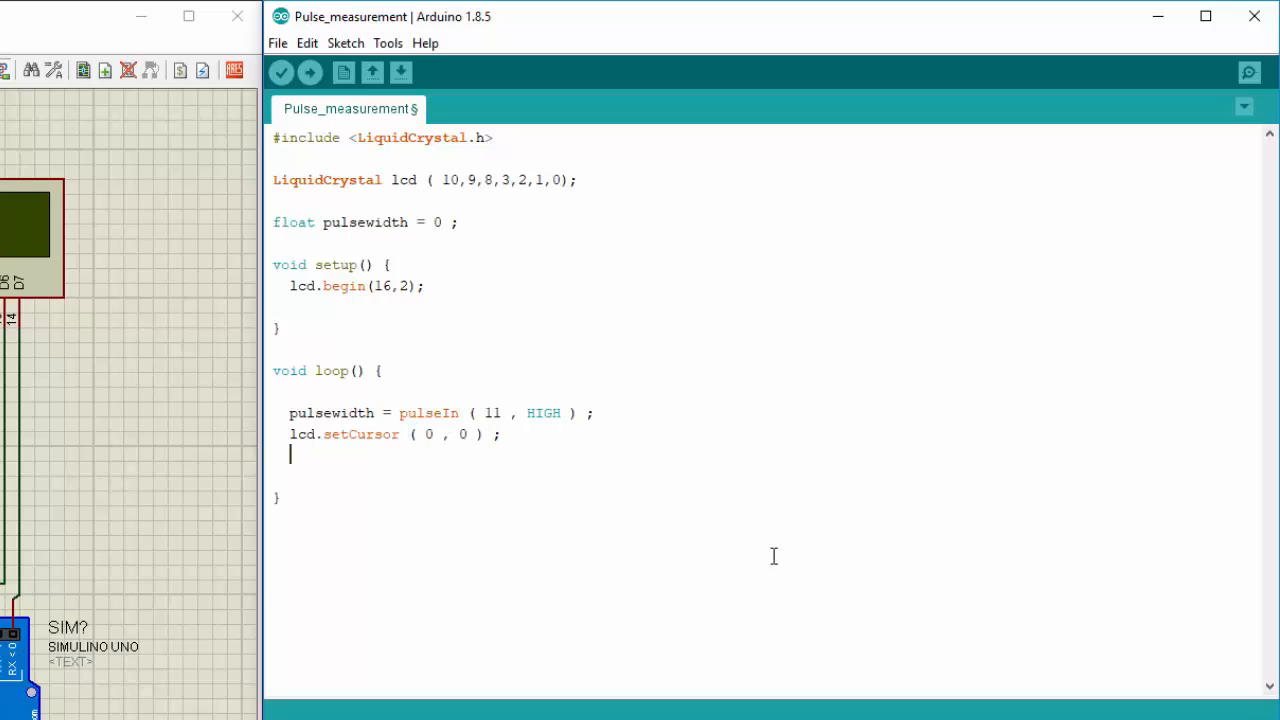
- Add lcd.print(pulsewidth); on the next line
{"action": "type", "text": "lcd."}
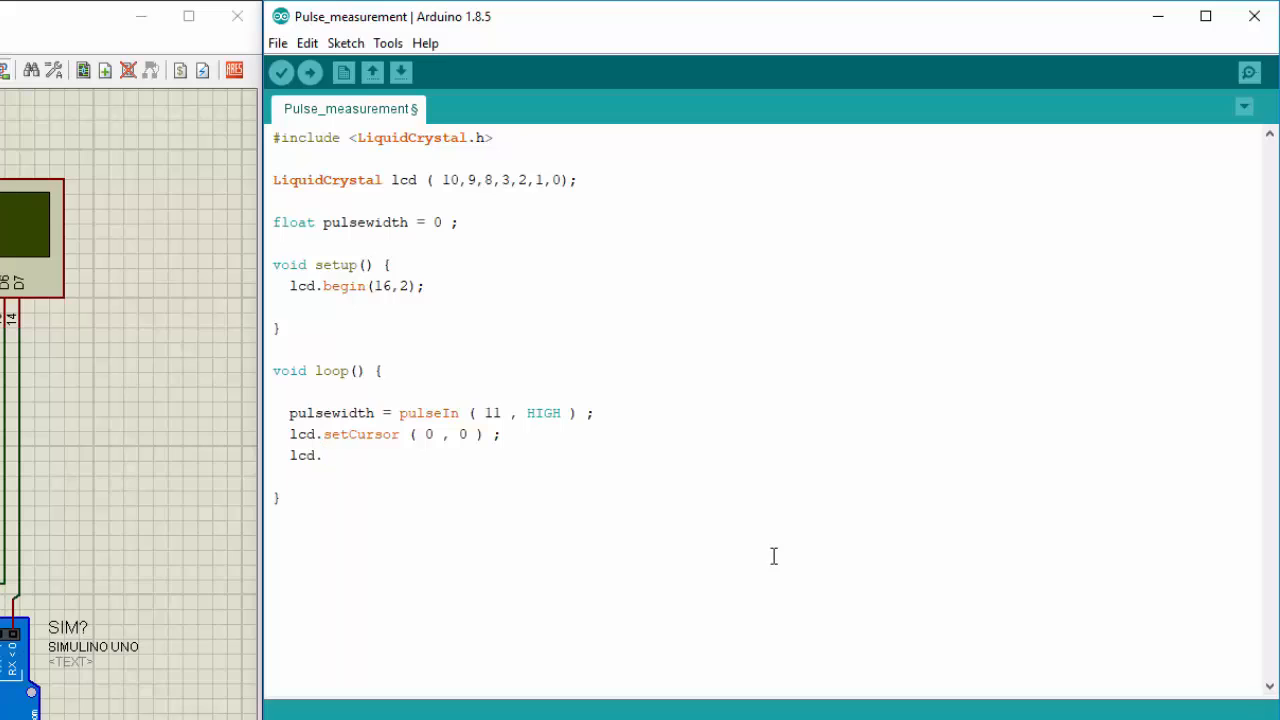
{"action": "type", "text": "print"}
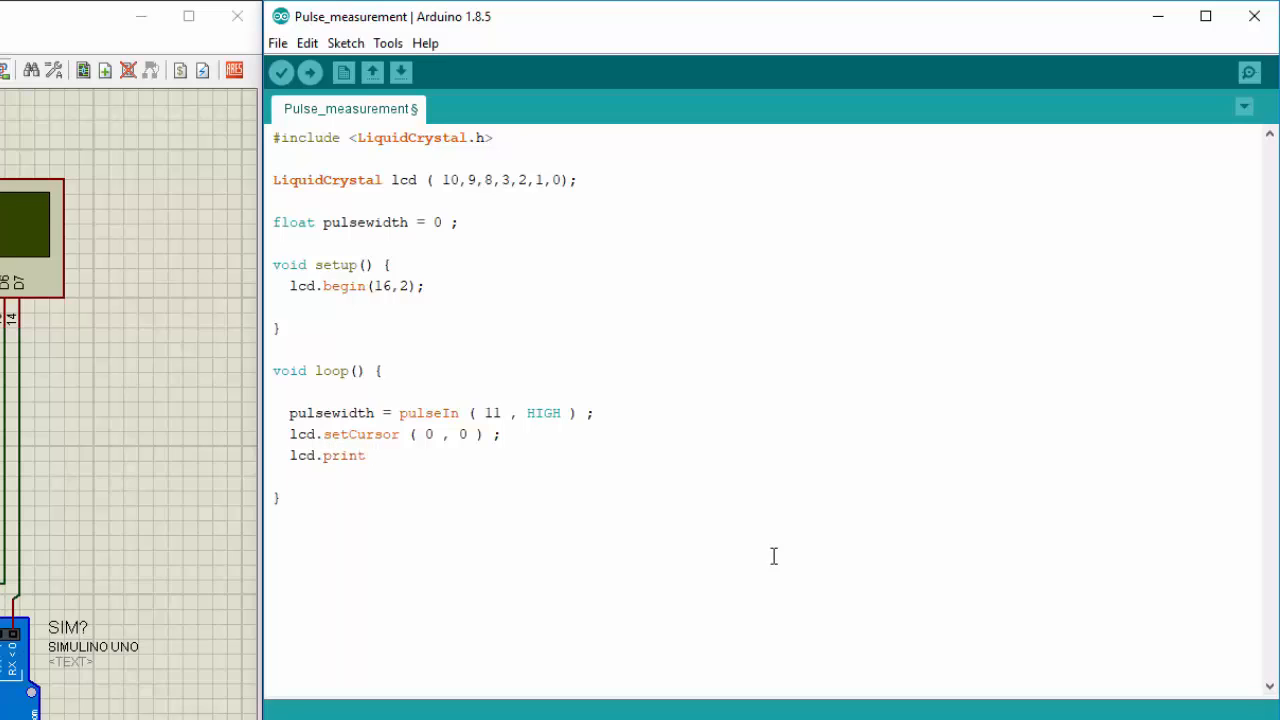
{"action": "type", "text": "(pulsewidth ) ;"}
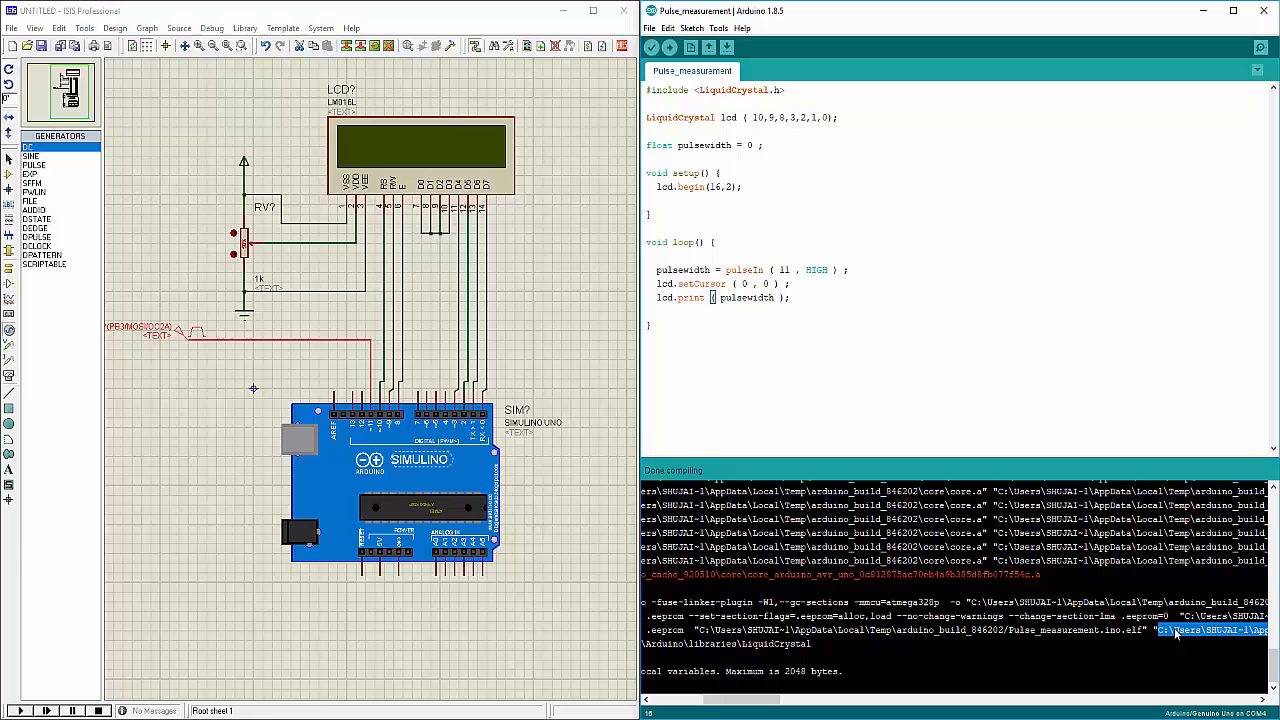
- Open the Simulino Uno properties to set its Program File to the compiled .hex
{"action": "left_click", "coordinate": [390, 485]}
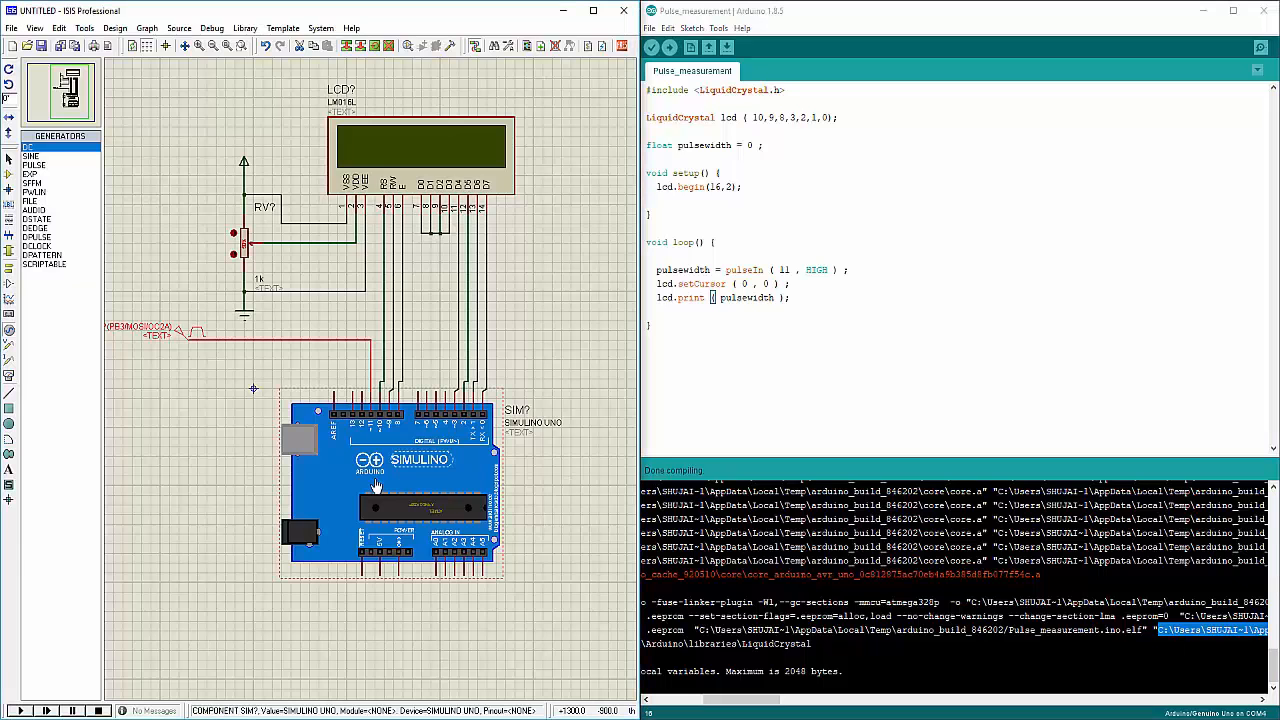
{"action": "double_click", "coordinate": [377, 486]}
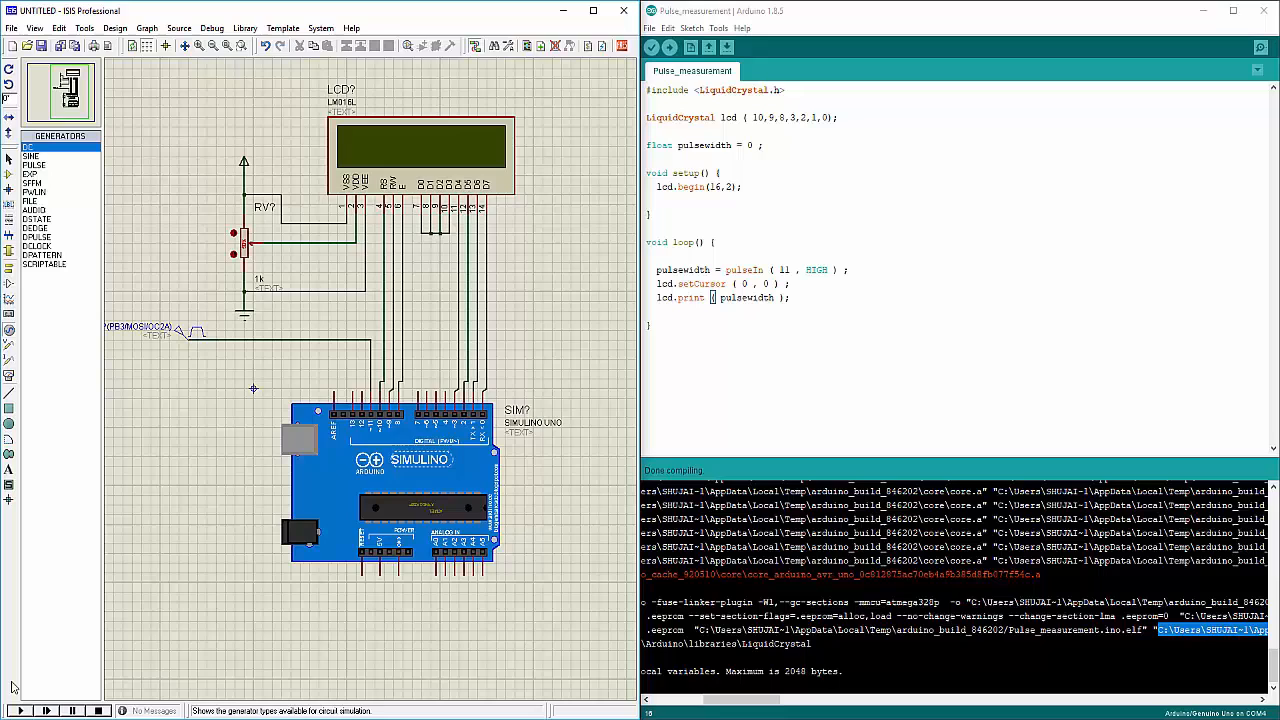
- Start the simulation and watch the LCD show a pulse width of about 19882.00
{"action": "left_click", "coordinate": [19, 710]}
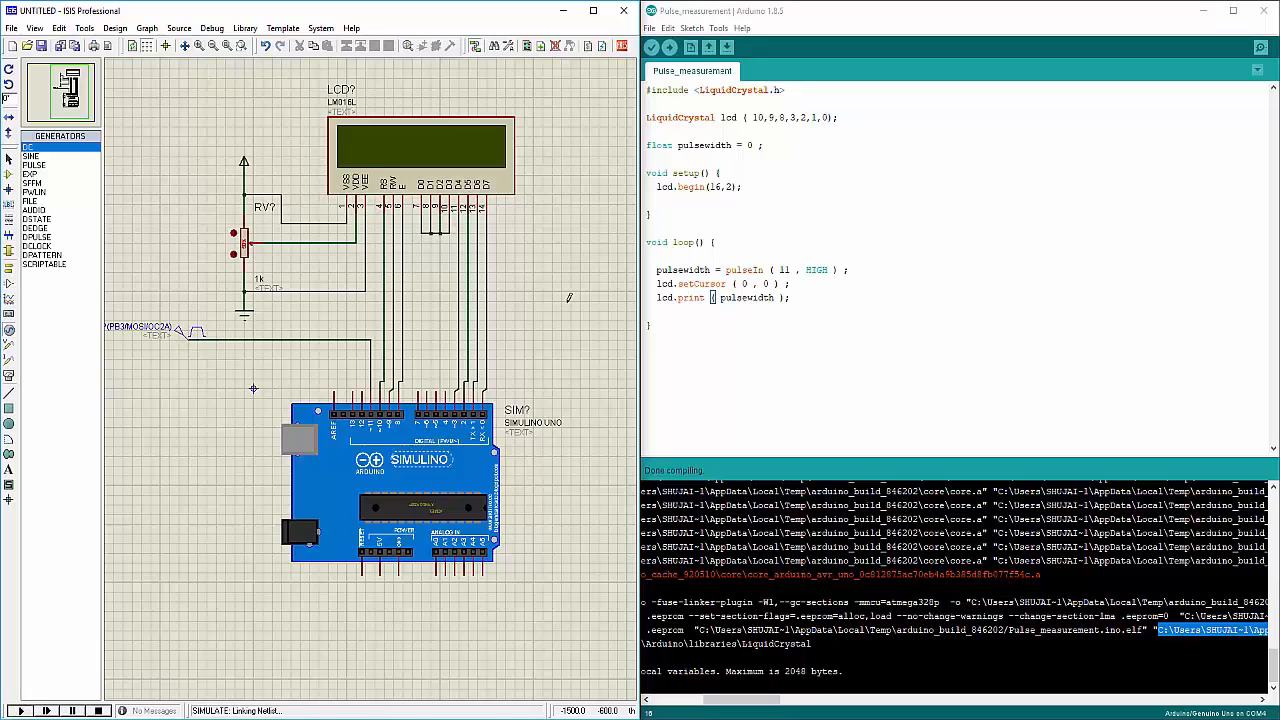
{"action": "left_click", "coordinate": [20, 710]}
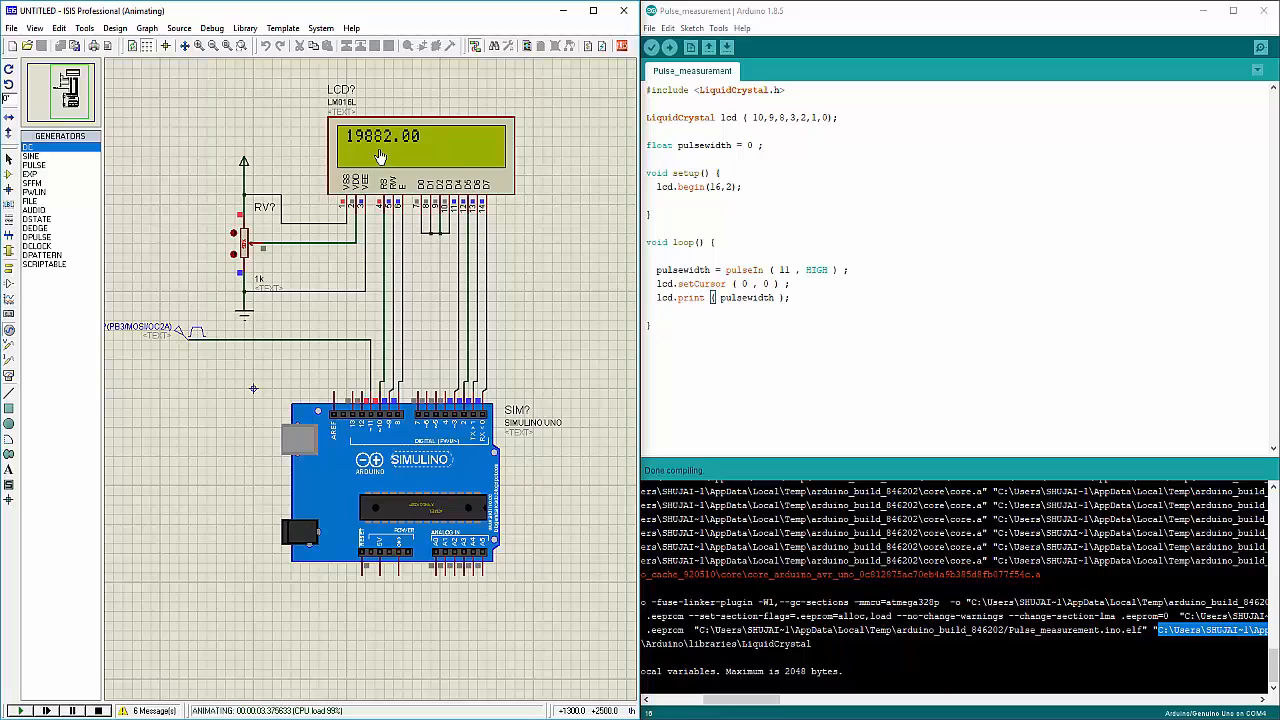
{"action": "mouse_move", "coordinate": [751, 276]}
{"action": "type", "text": "/ "}
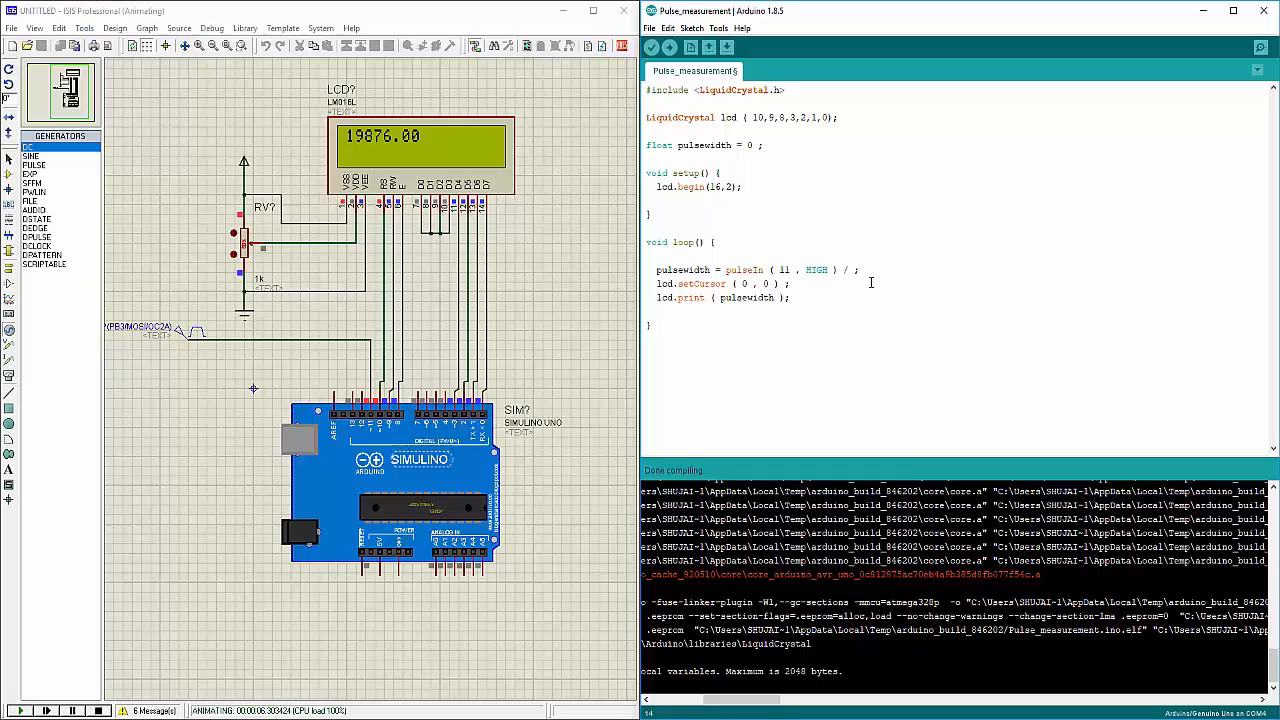
- Divide pulseIn by 1000, recompile, and rerun the simulation to show 19.00
{"action": "type", "text": "1000"}
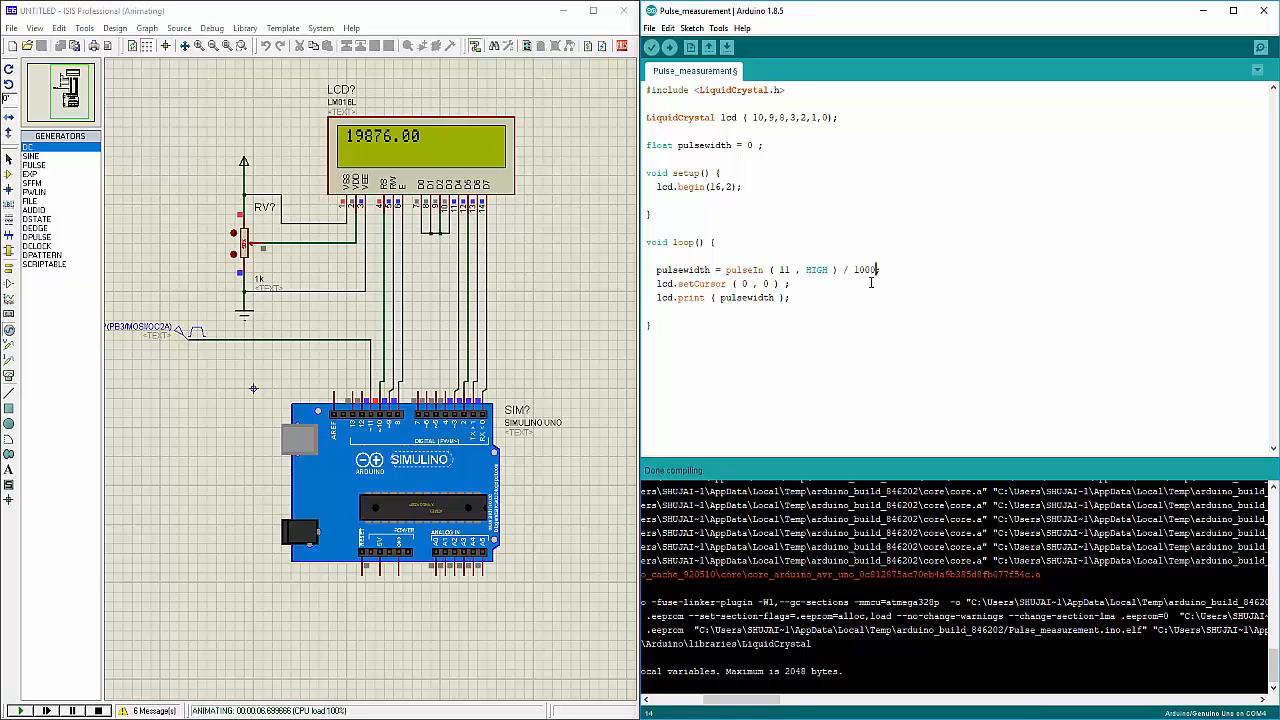
{"action": "mouse_move", "coordinate": [651, 48]}
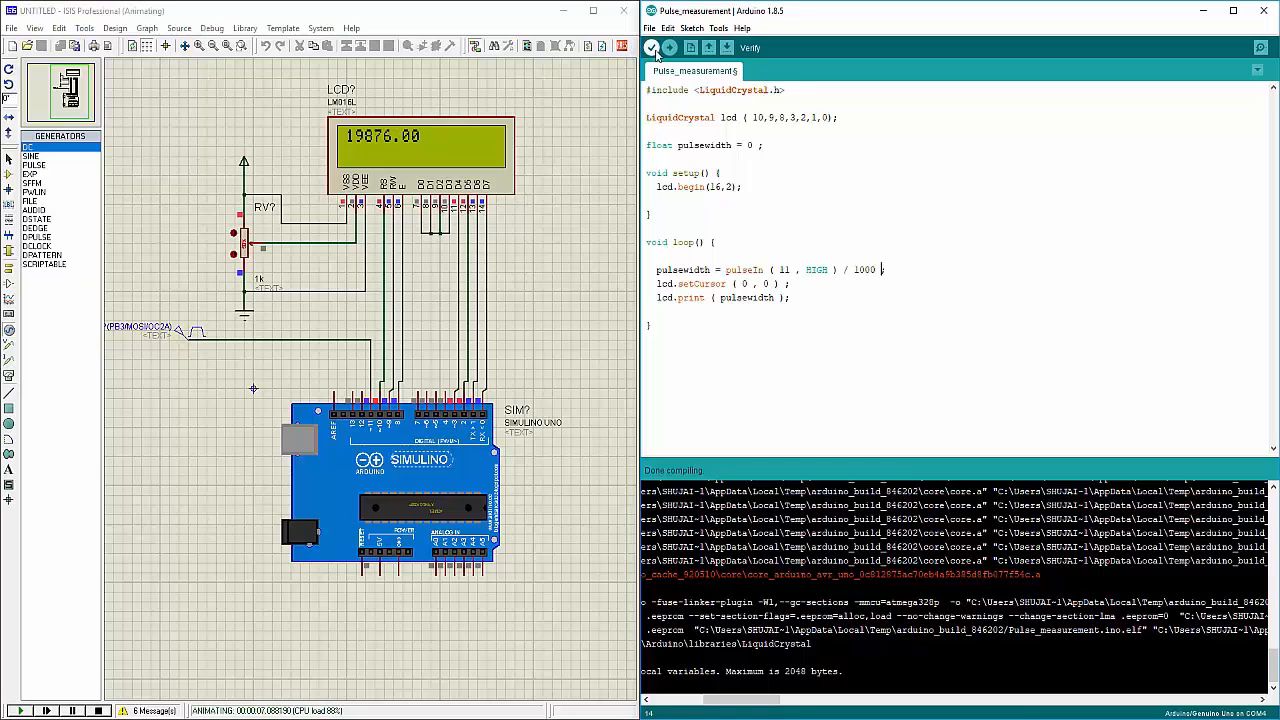
{"action": "left_click", "coordinate": [650, 47]}
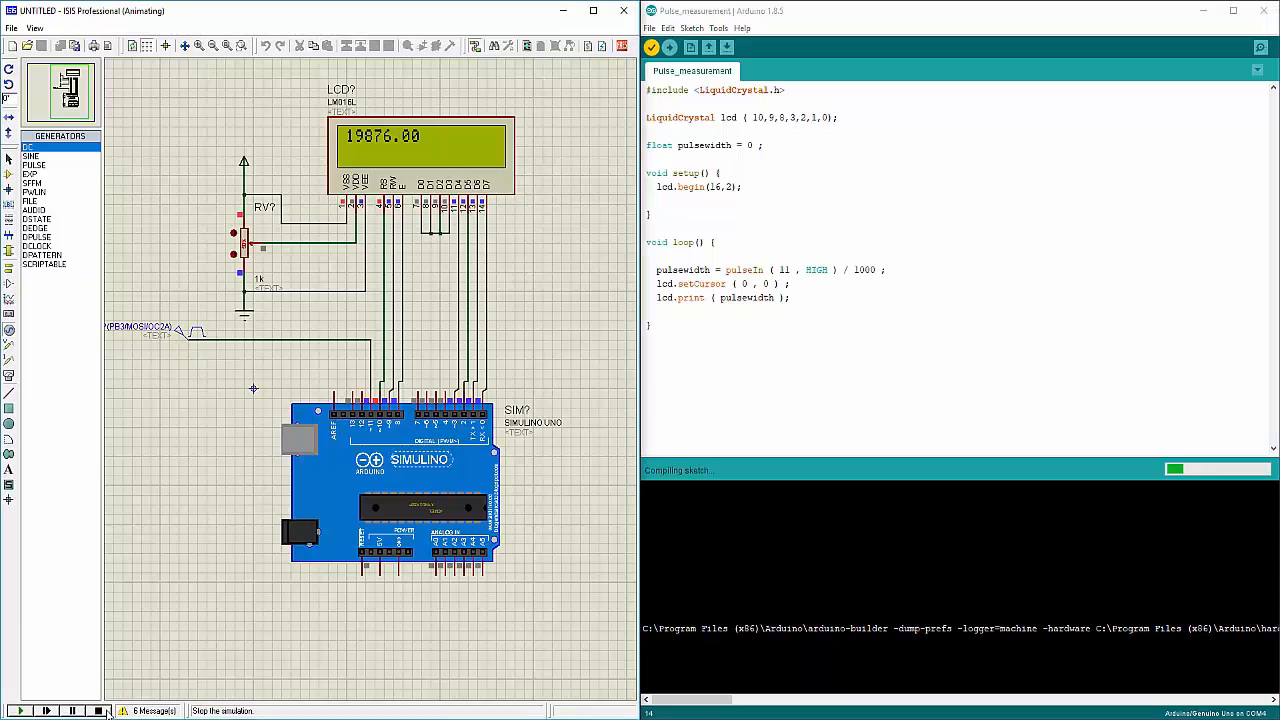
{"action": "left_click", "coordinate": [98, 710]}
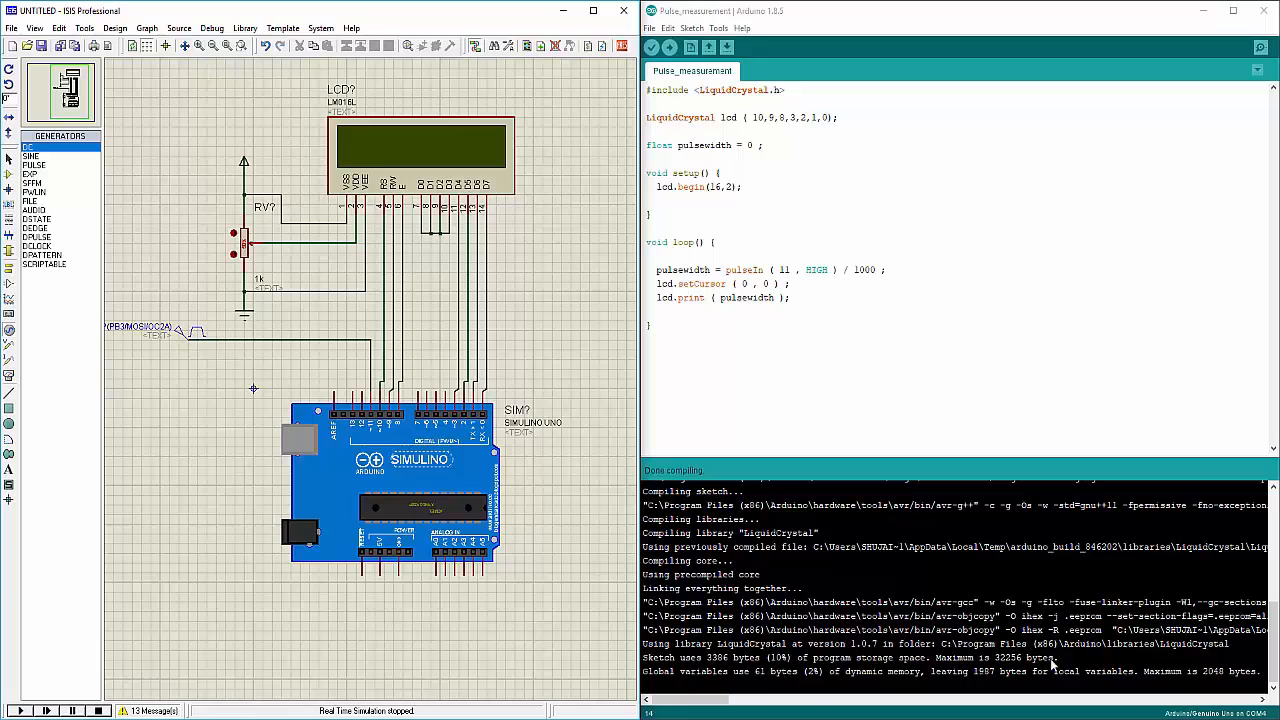
{"action": "left_click", "coordinate": [20, 710]}
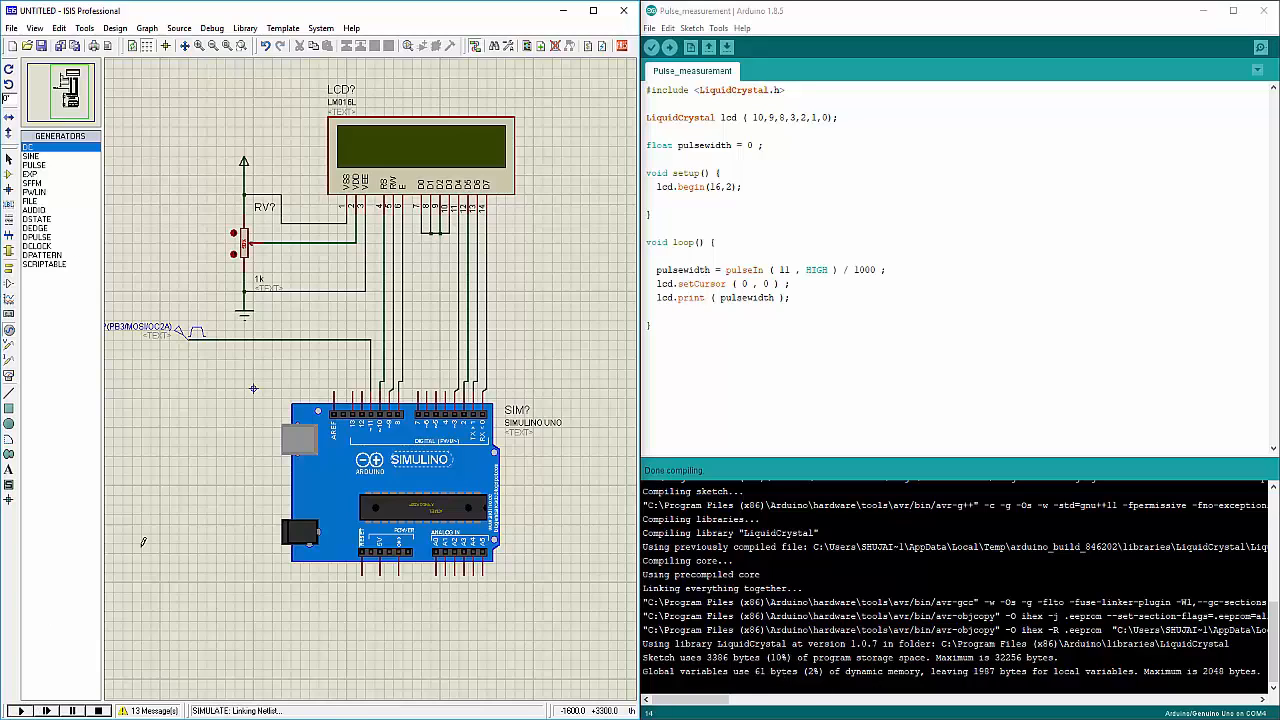
{"action": "left_click", "coordinate": [20, 710]}
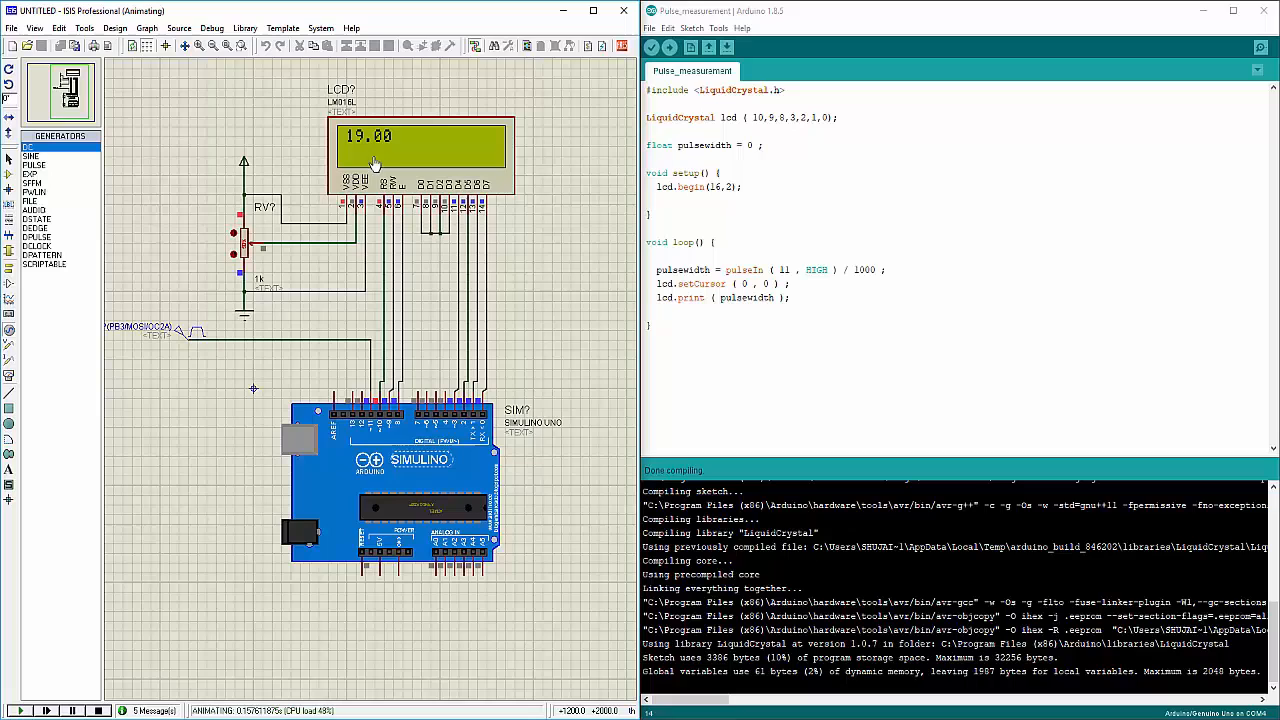
{"action": "mouse_move", "coordinate": [383, 151]}
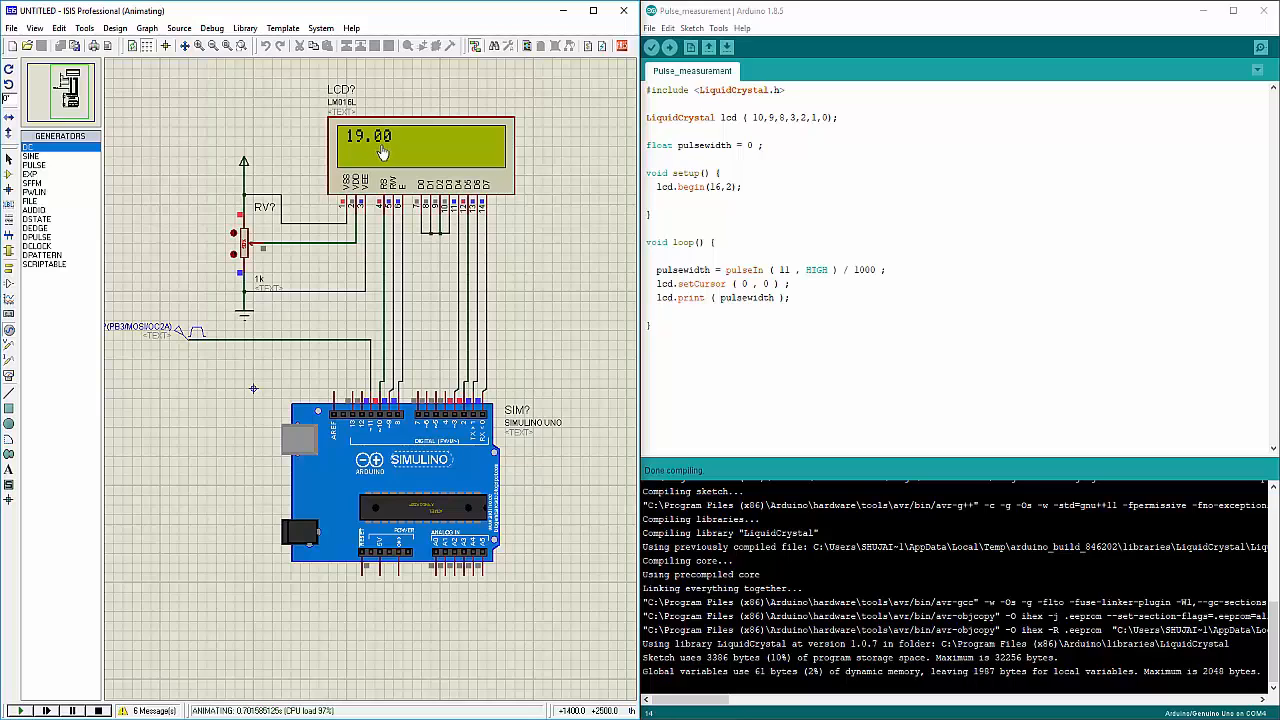